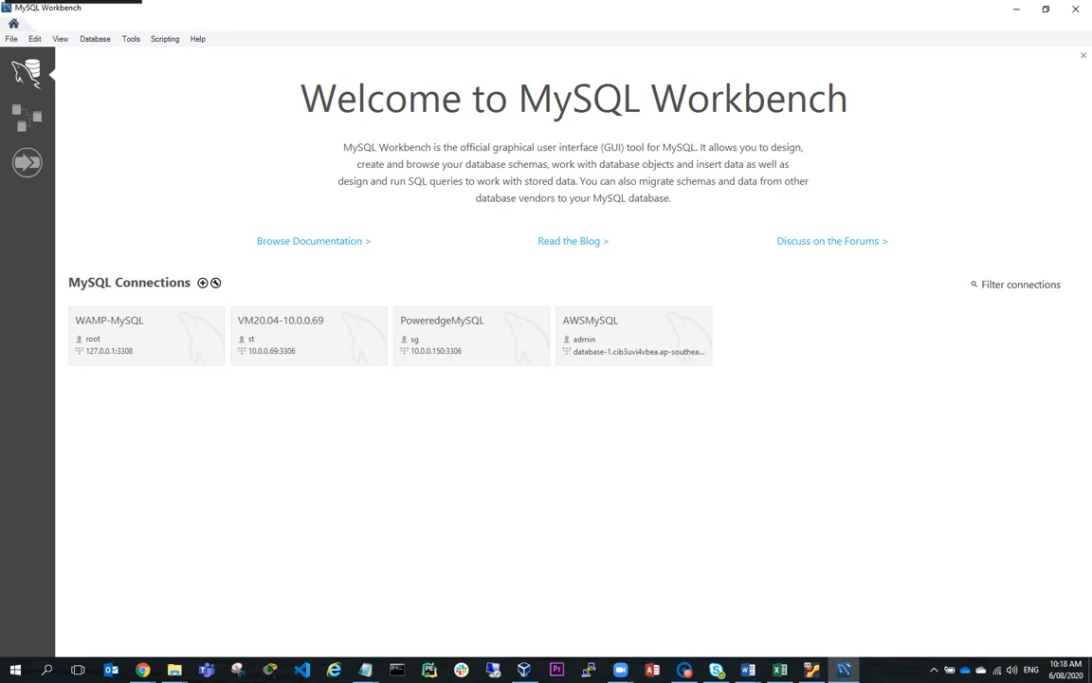
{"action": "mouse_move", "coordinate": [813, 464]}
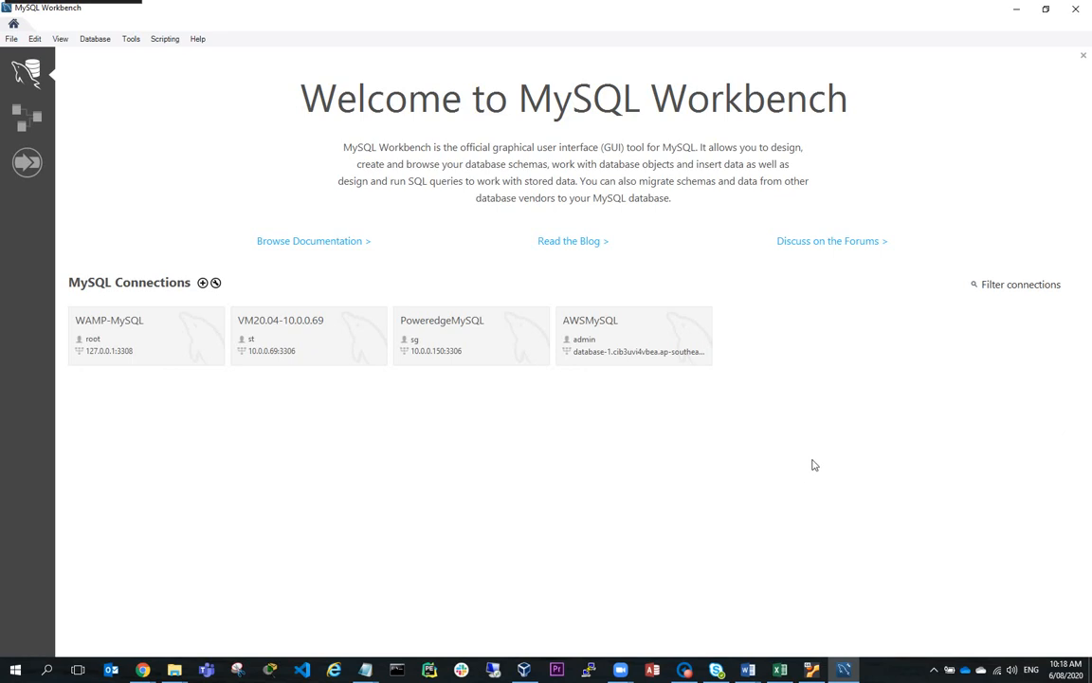
{"action": "mouse_move", "coordinate": [297, 497]}
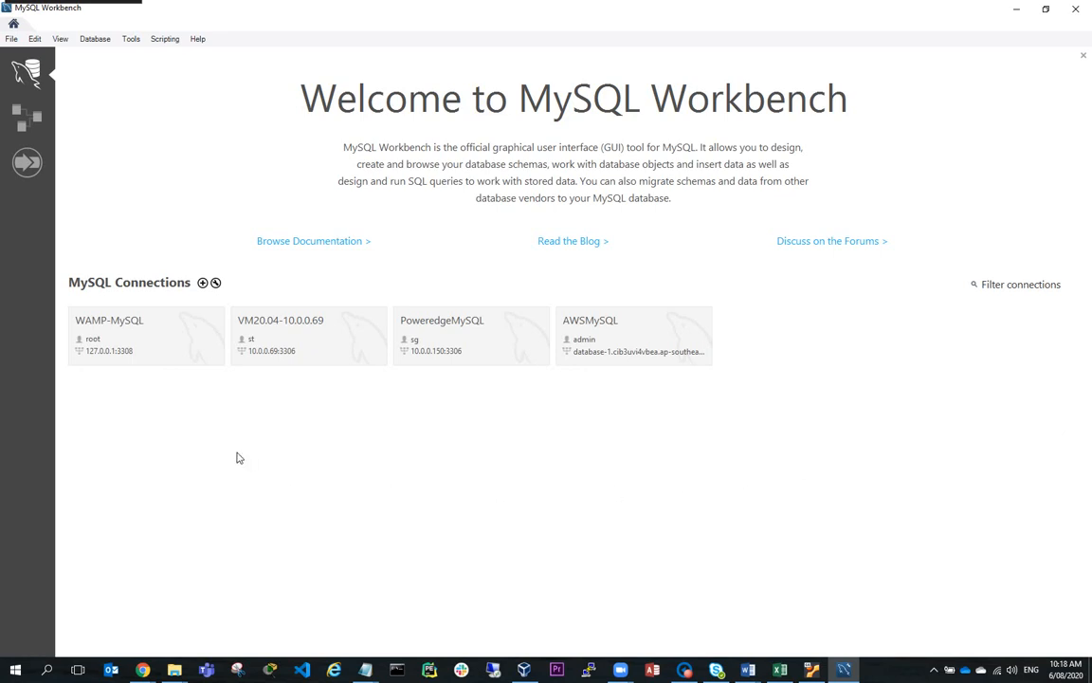
{"action": "mouse_move", "coordinate": [237, 482]}
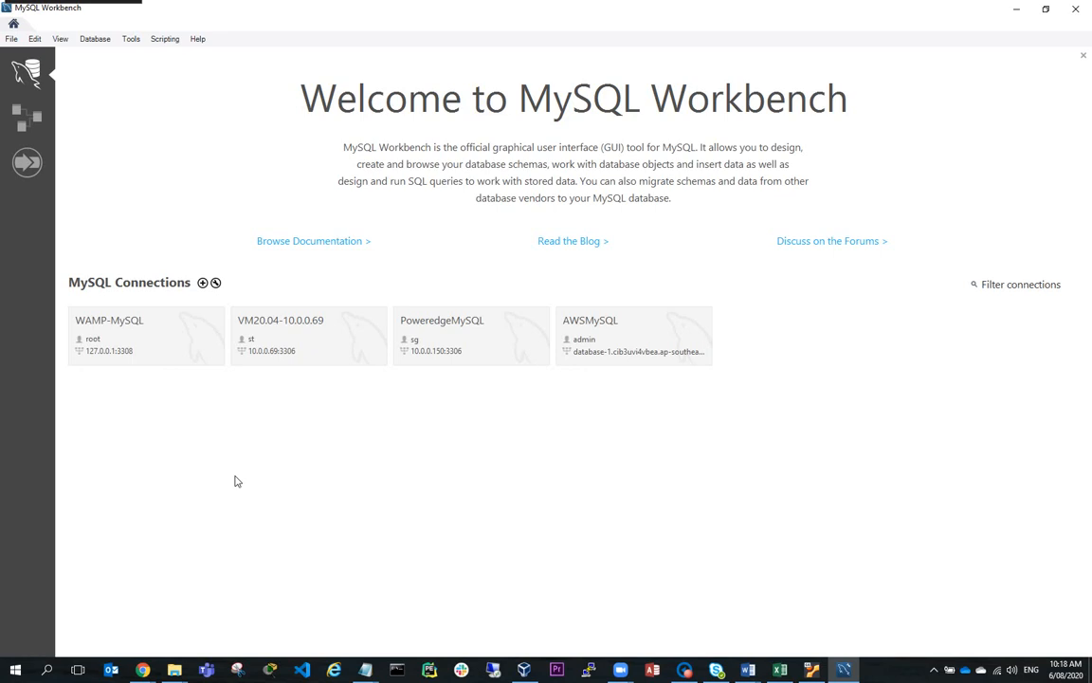
{"action": "mouse_move", "coordinate": [201, 285]}
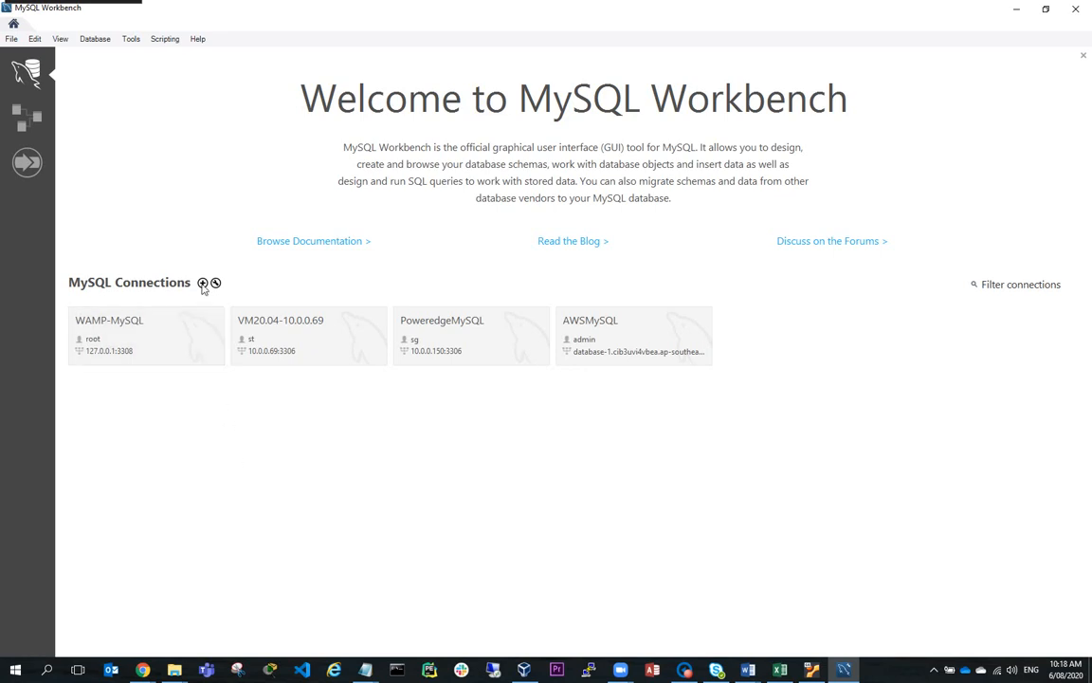
Step: Start a new connection named demoWAMP and check the local MySQL port in the WampServer tray menu
{"action": "left_click", "coordinate": [201, 282]}
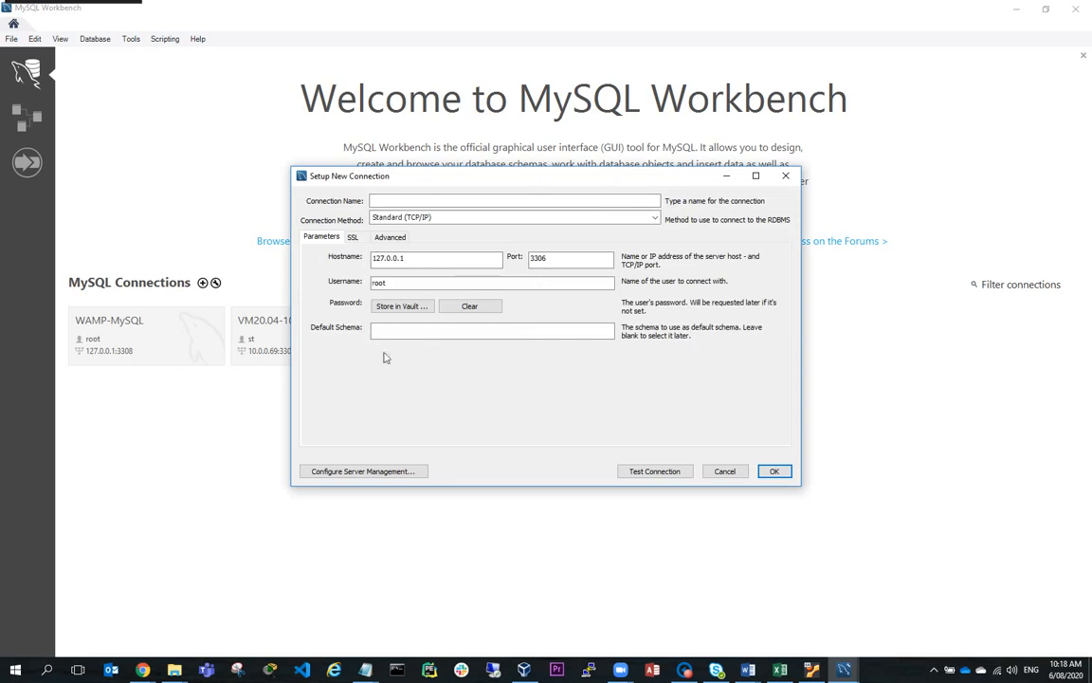
{"action": "type", "text": "demoWAMP"}
{"action": "type", "text": "3308"}
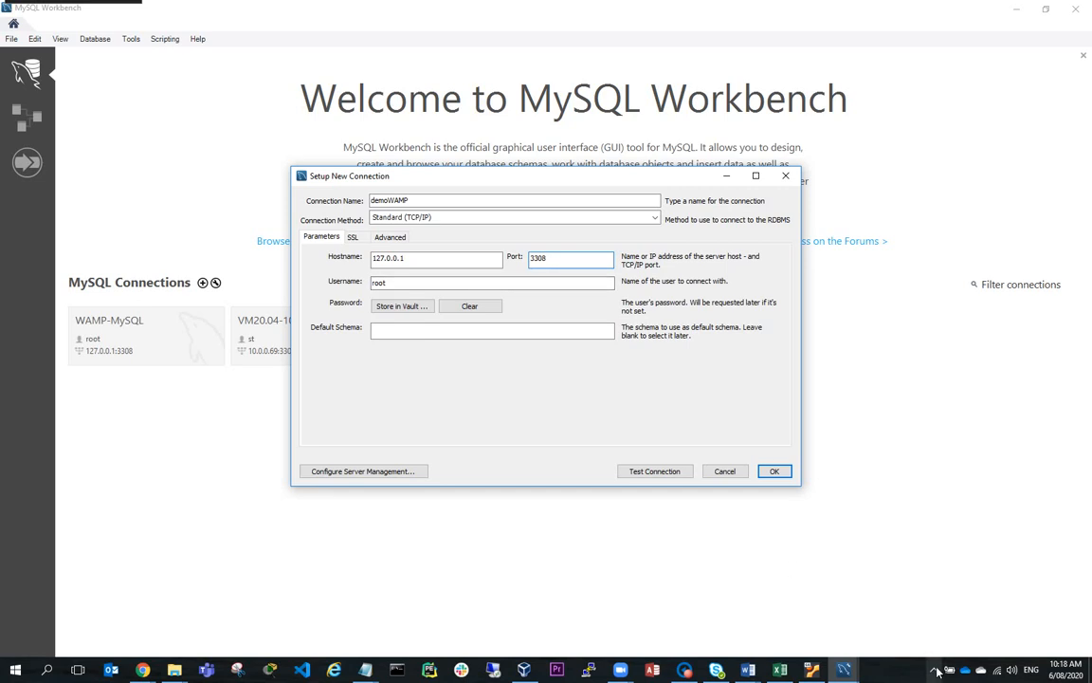
{"action": "left_click", "coordinate": [936, 671]}
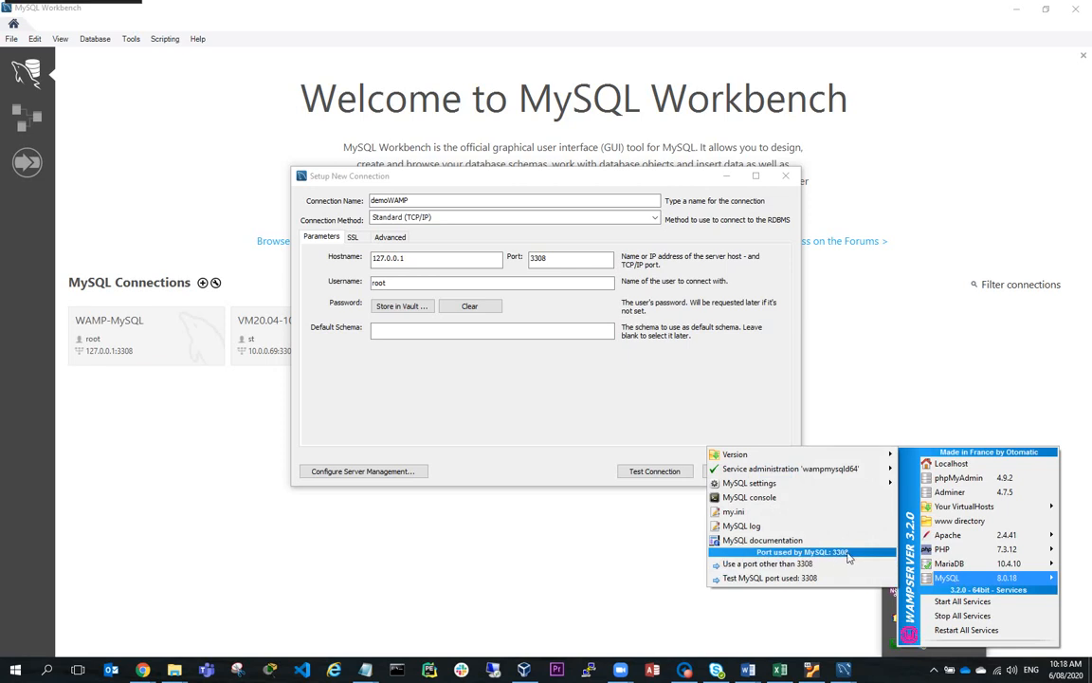
{"action": "mouse_move", "coordinate": [478, 440]}
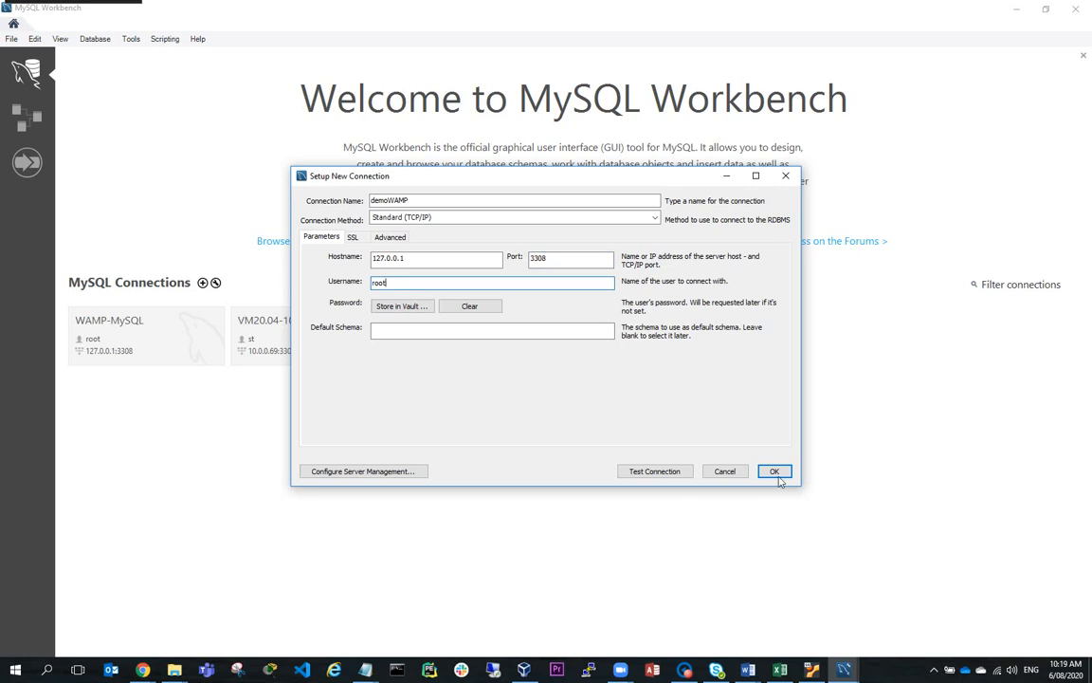
Step: Save the demoWAMP connection and collapse the demo1_db schema tree in the opened session
{"action": "left_click", "coordinate": [774, 470]}
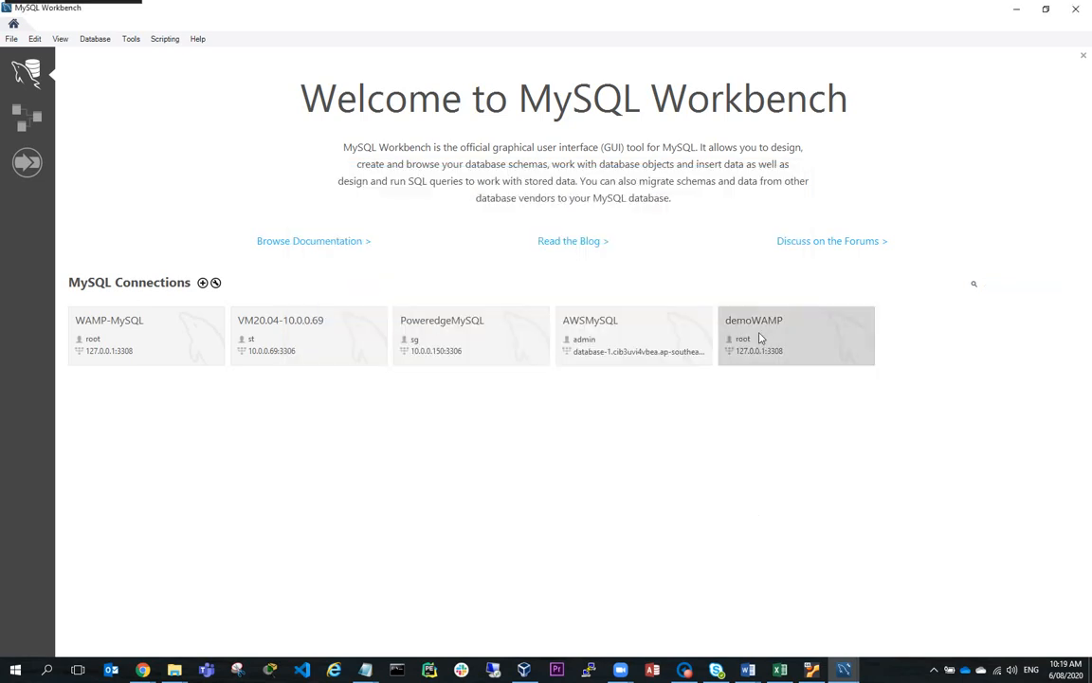
{"action": "mouse_move", "coordinate": [797, 335]}
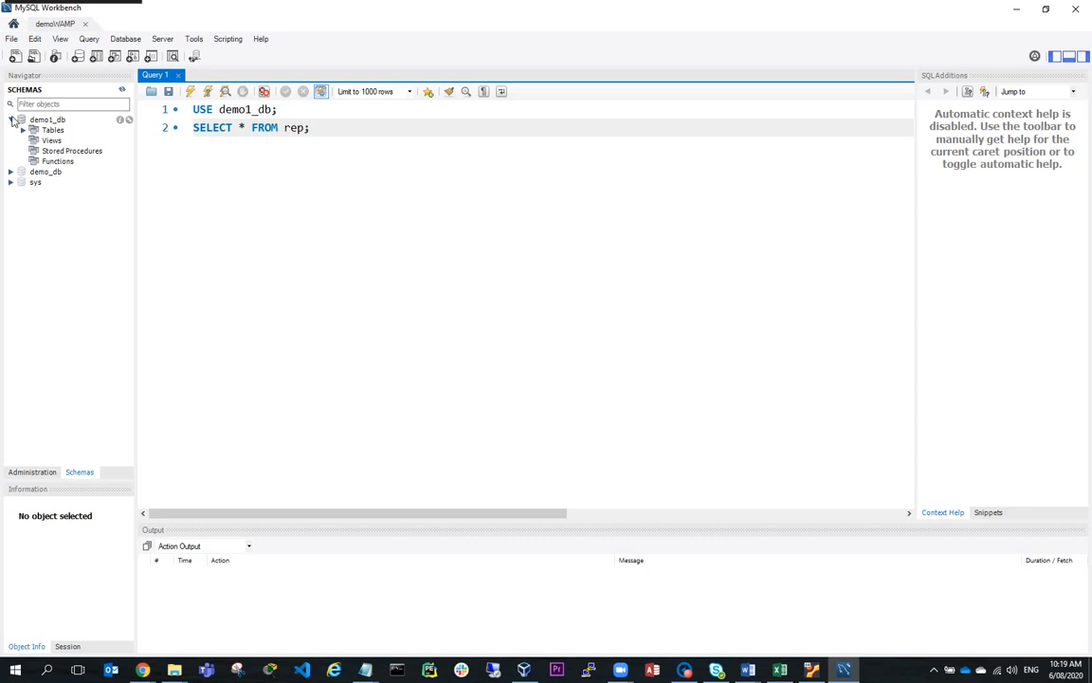
{"action": "left_click", "coordinate": [11, 120]}
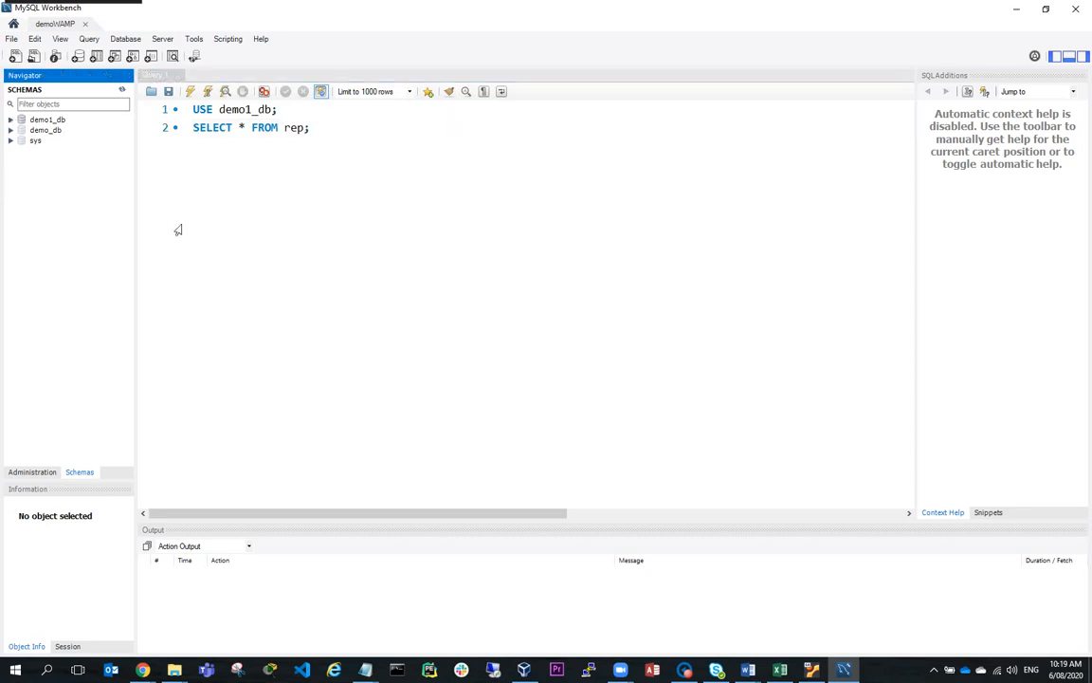
{"action": "mouse_move", "coordinate": [182, 83]}
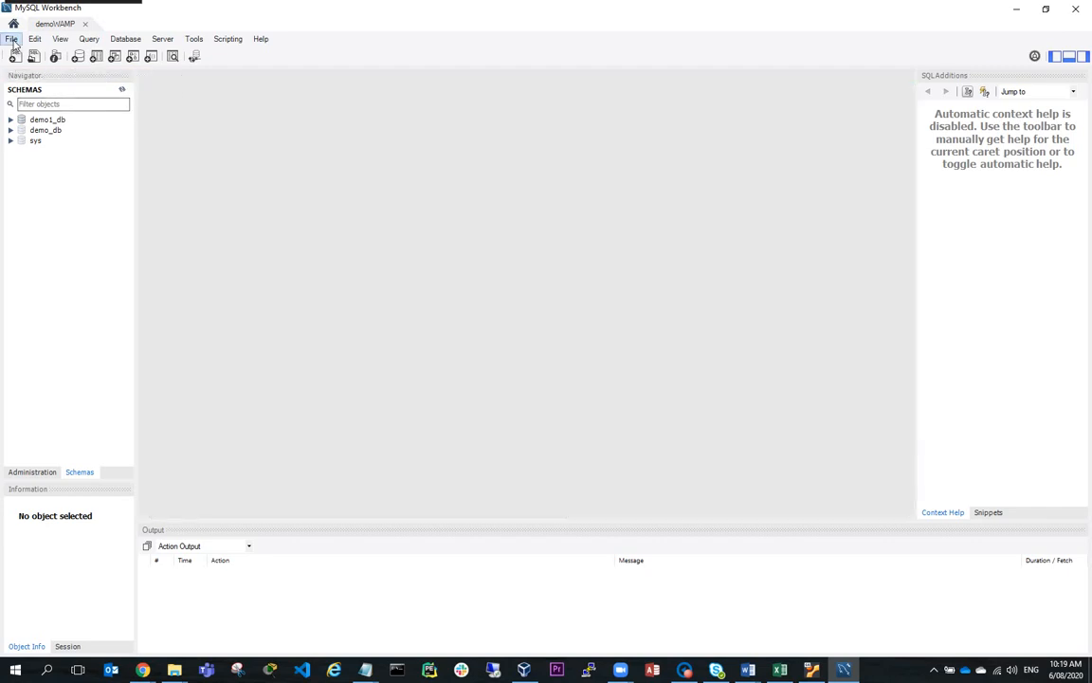
Step: Write CREATE DATABASE demo3_db; in a new SQL script and execute it
{"action": "left_click", "coordinate": [14, 57]}
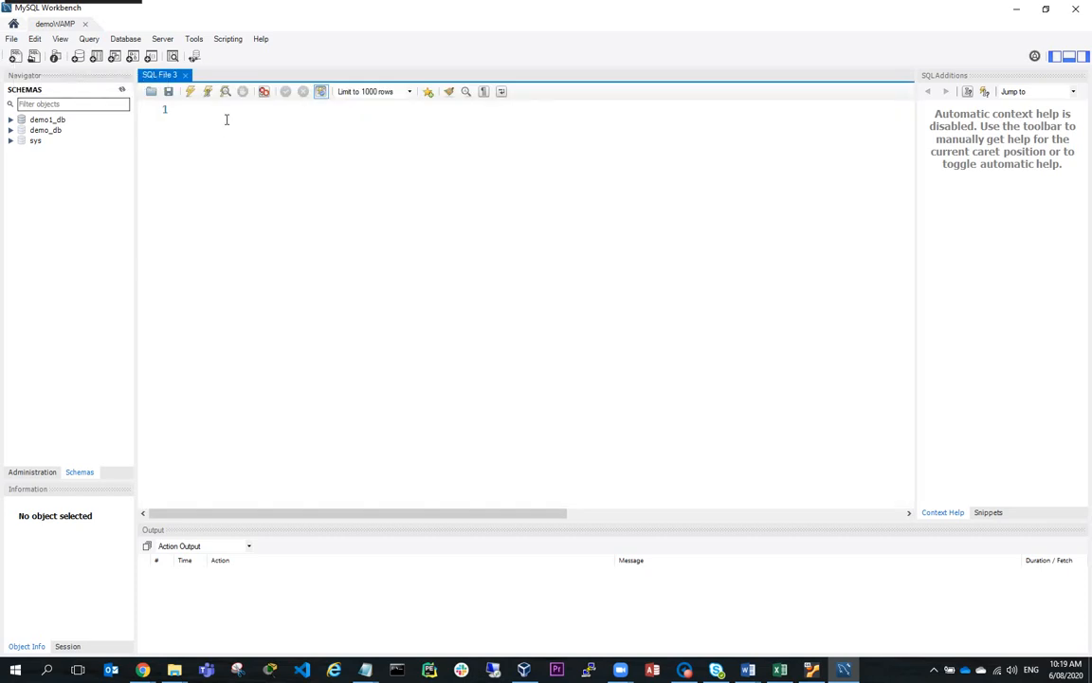
{"action": "type", "text": "U"}
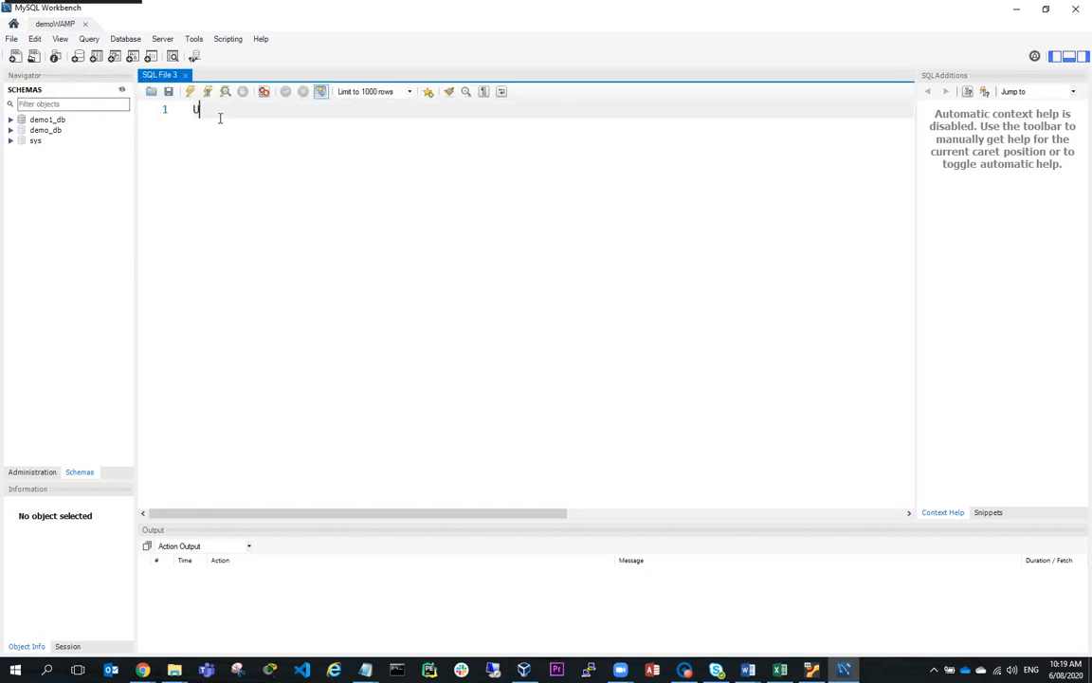
{"action": "type", "text": "SE"}
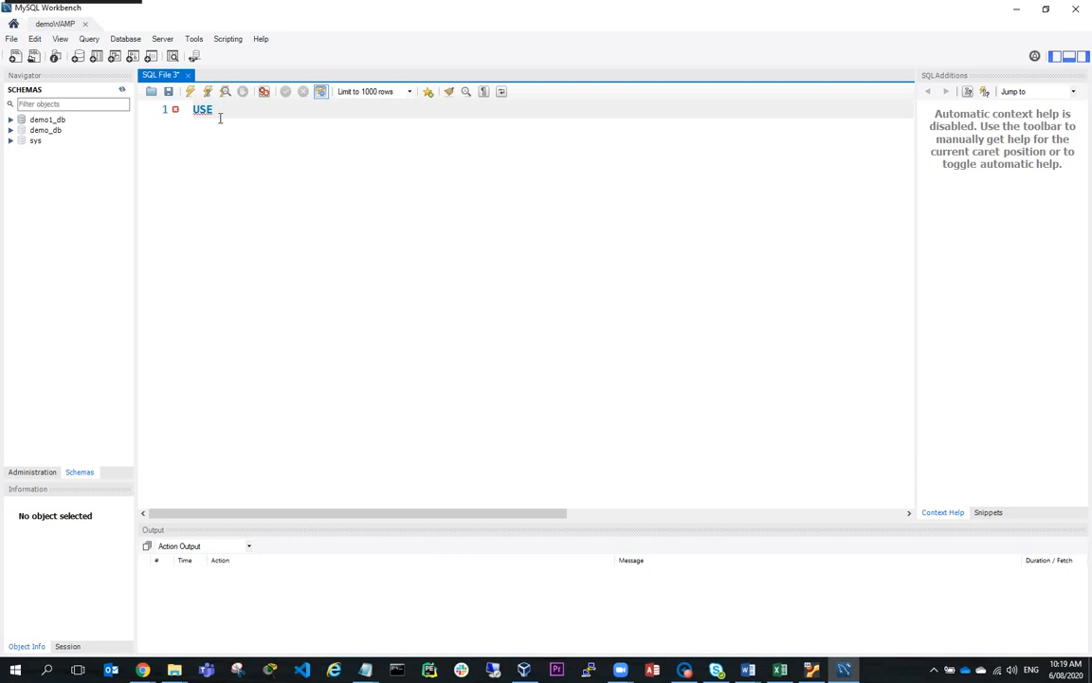
{"action": "type", "text": "CER"}
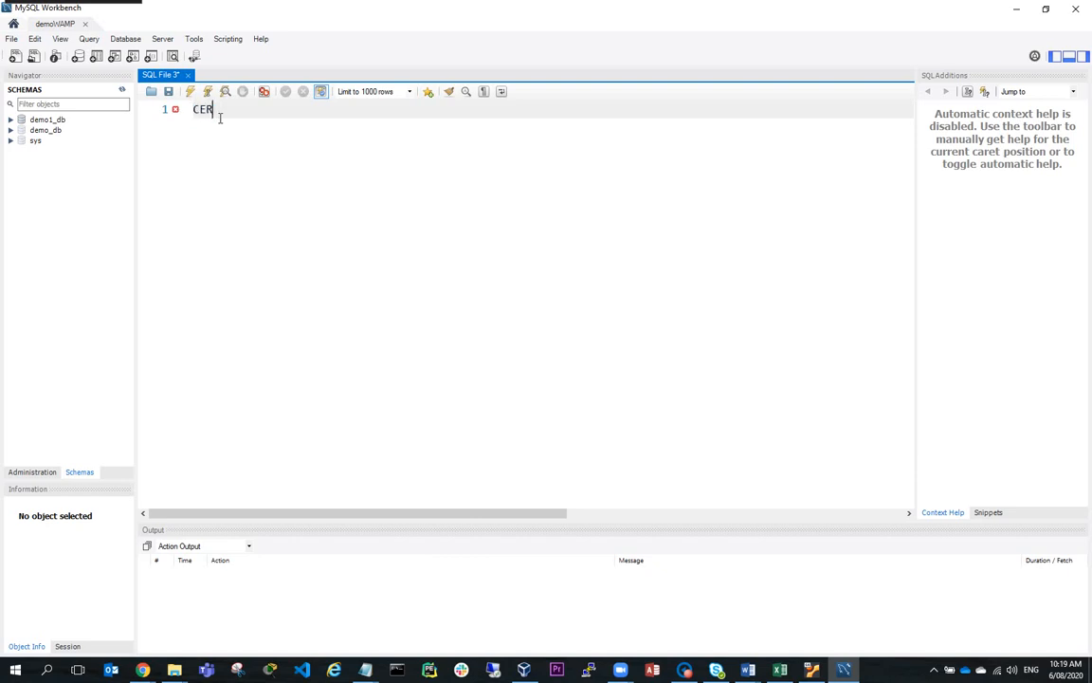
{"action": "type", "text": "ATE"}
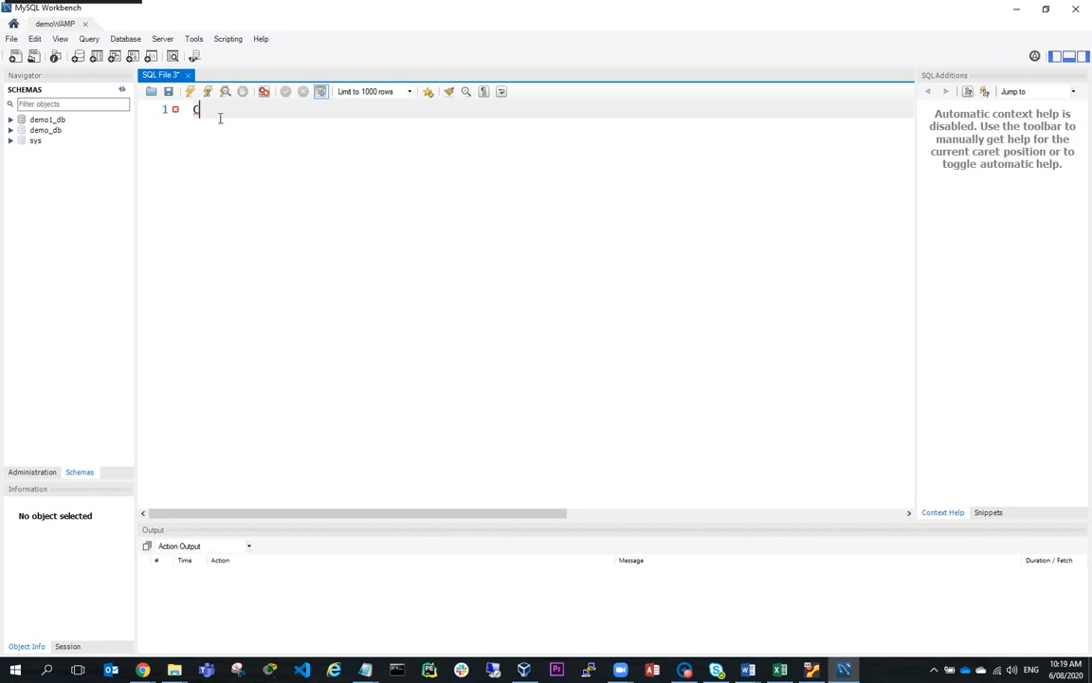
{"action": "type", "text": "REATE"}
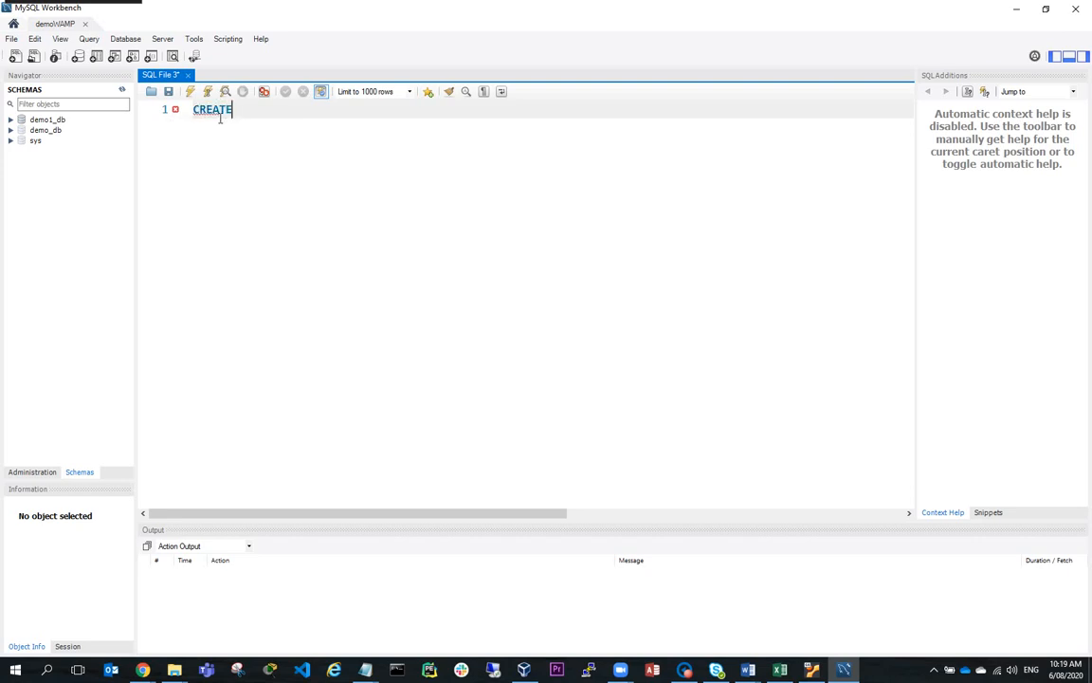
{"action": "type", "text": "DATABASE"}
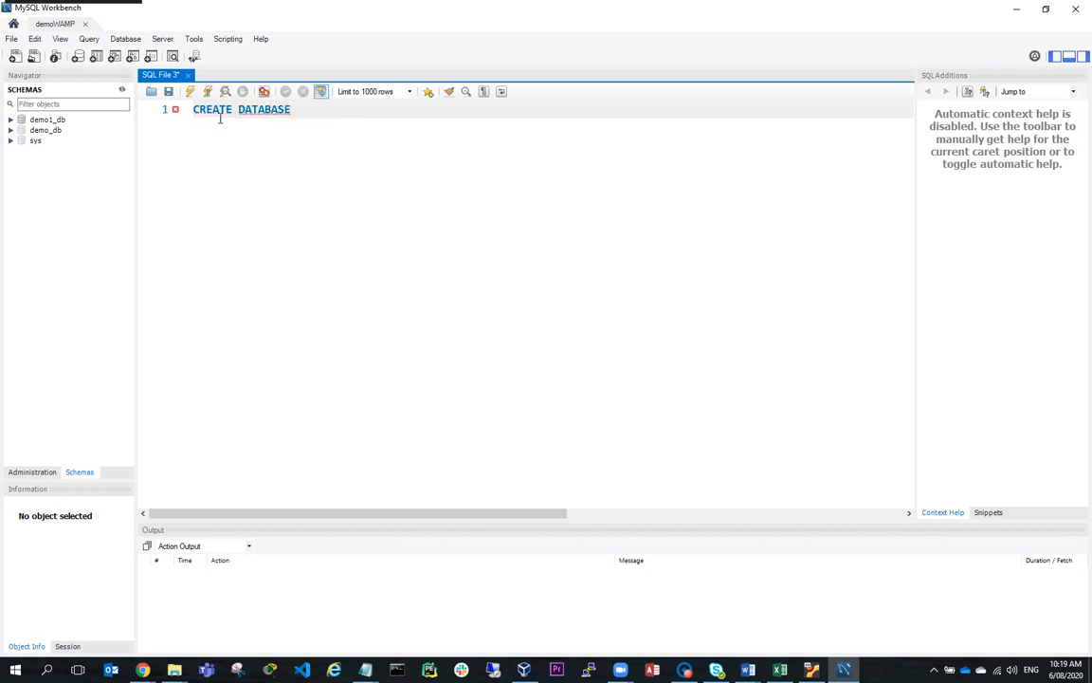
{"action": "type", "text": "demo"}
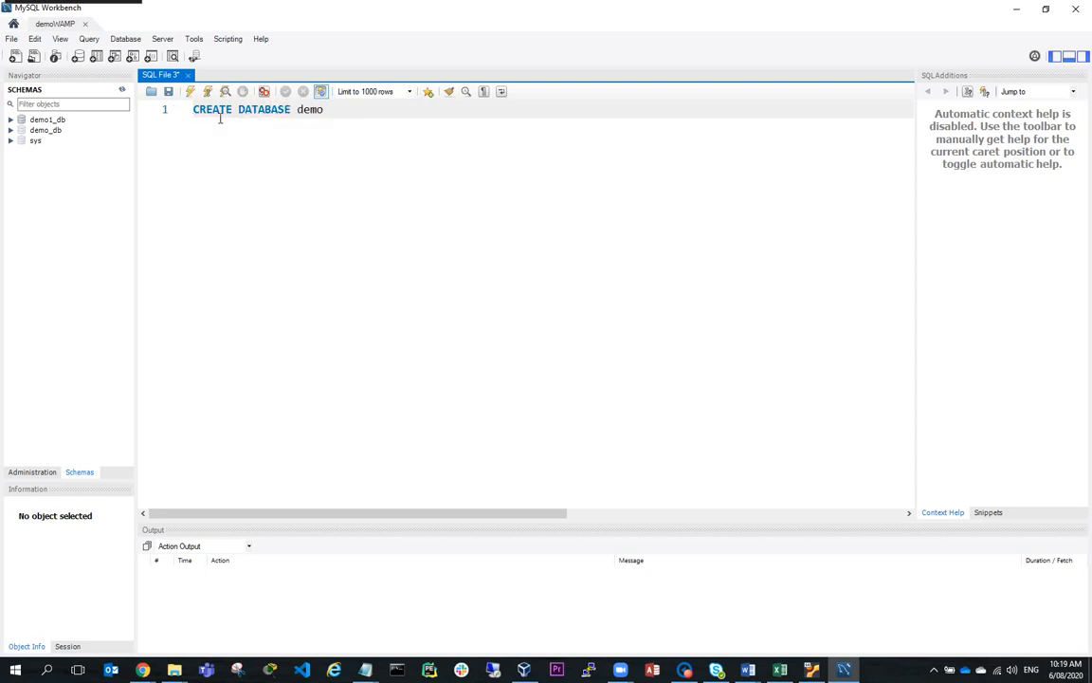
{"action": "type", "text": "2"}
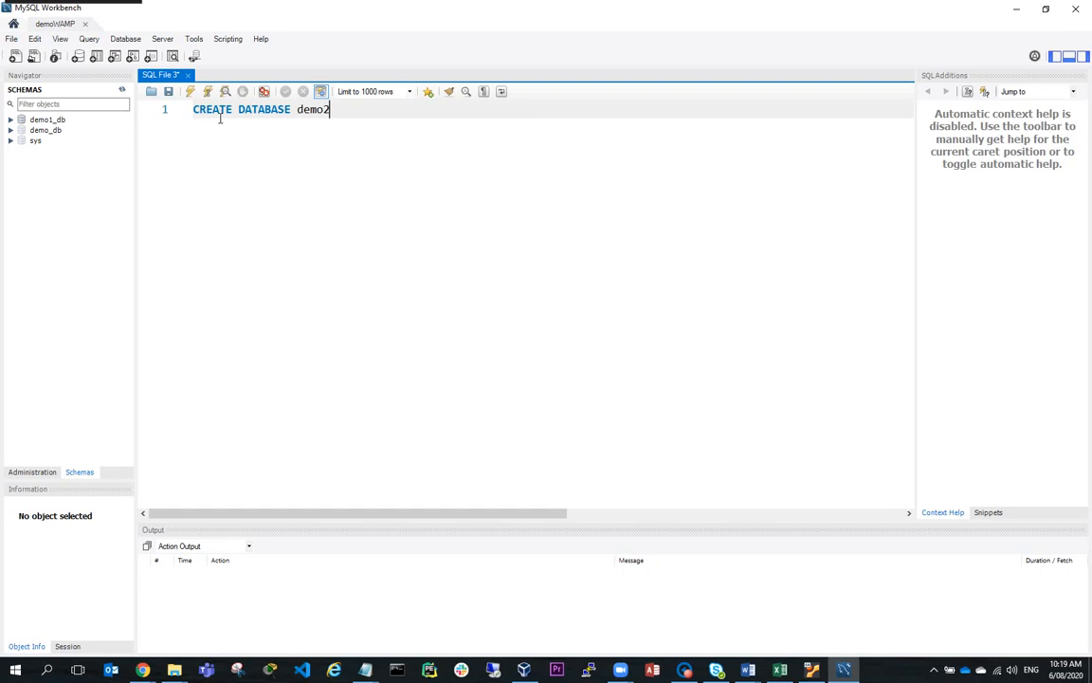
{"action": "type", "text": "3_"}
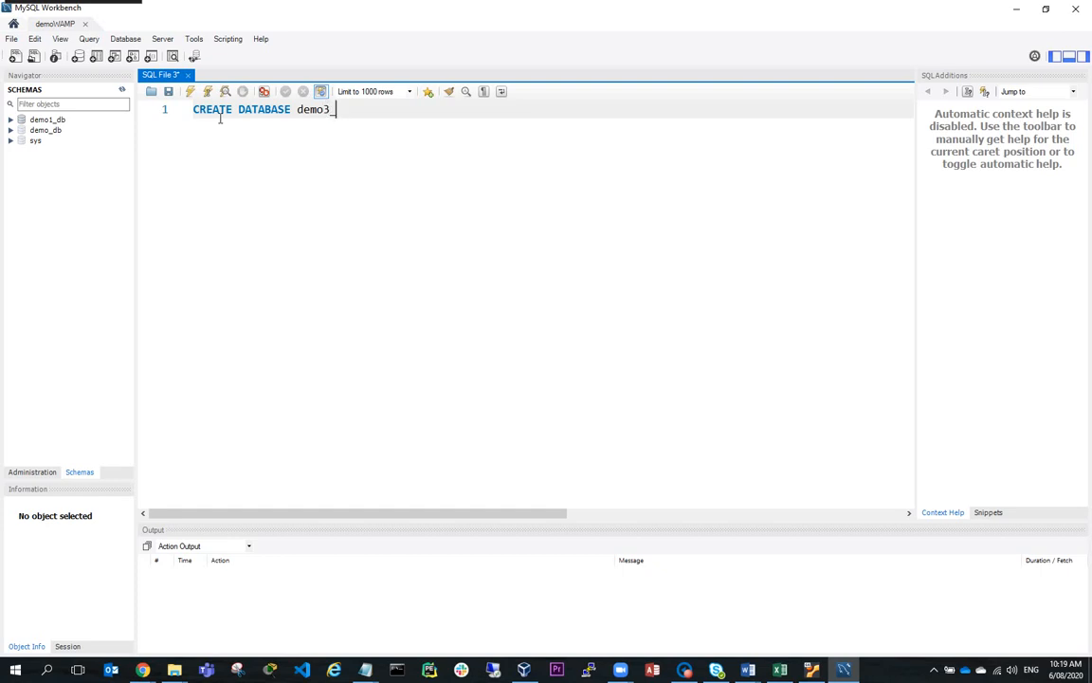
{"action": "type", "text": "db;"}
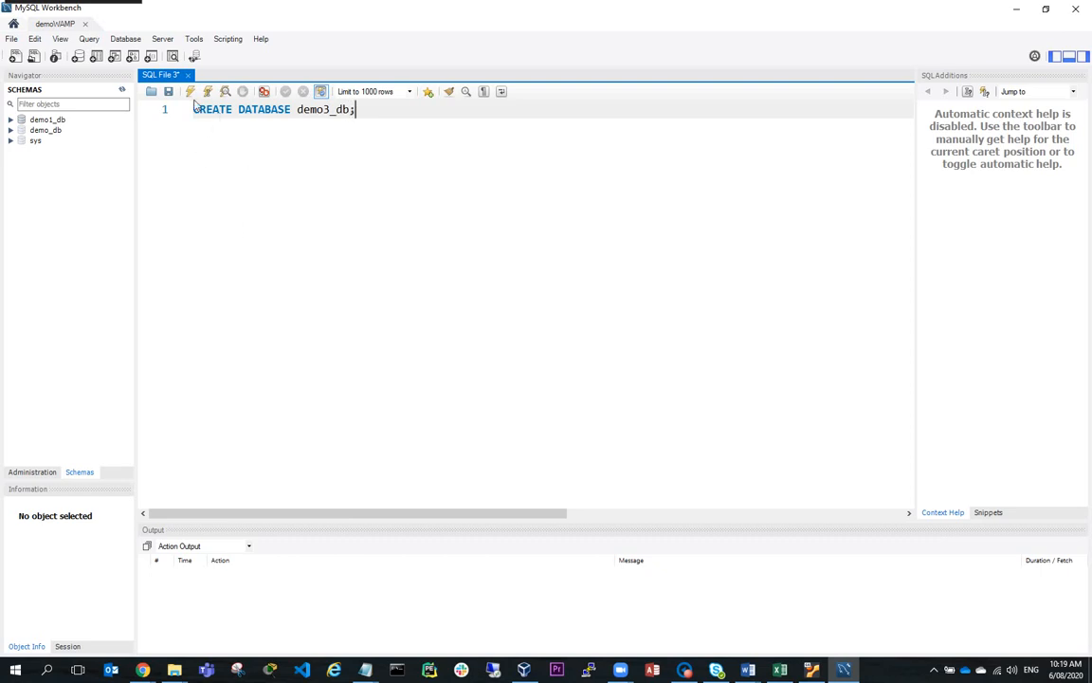
{"action": "left_click", "coordinate": [189, 91]}
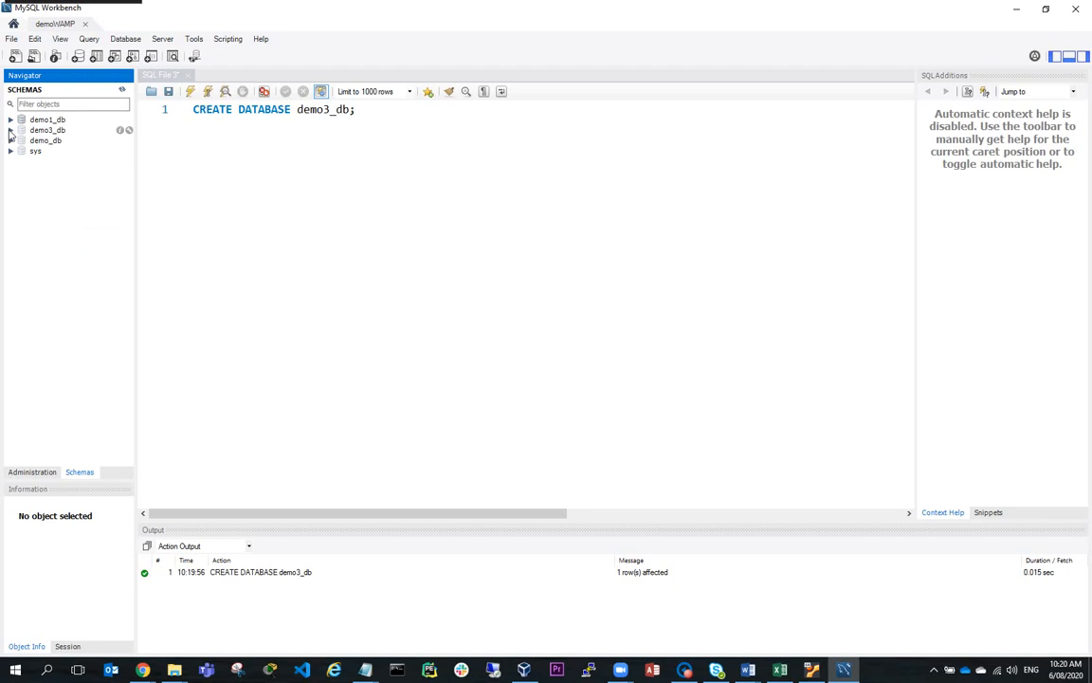
Step: Expand demo3_db in the Navigator and start a new empty query tab
{"action": "left_click", "coordinate": [11, 129]}
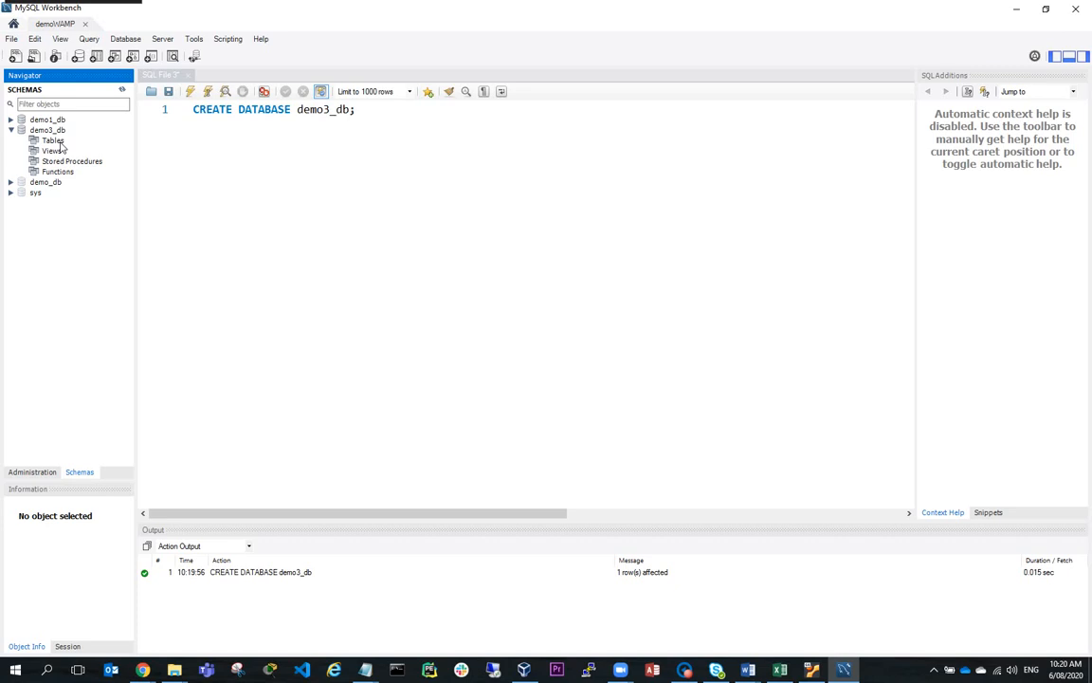
{"action": "mouse_move", "coordinate": [15, 56]}
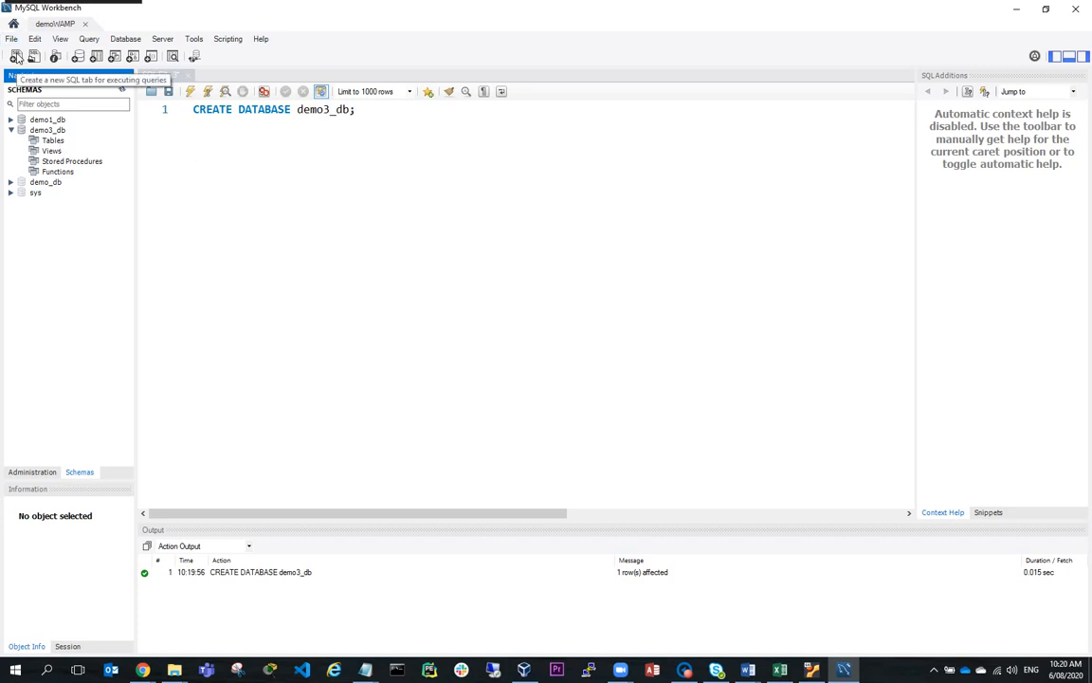
{"action": "left_click", "coordinate": [15, 57]}
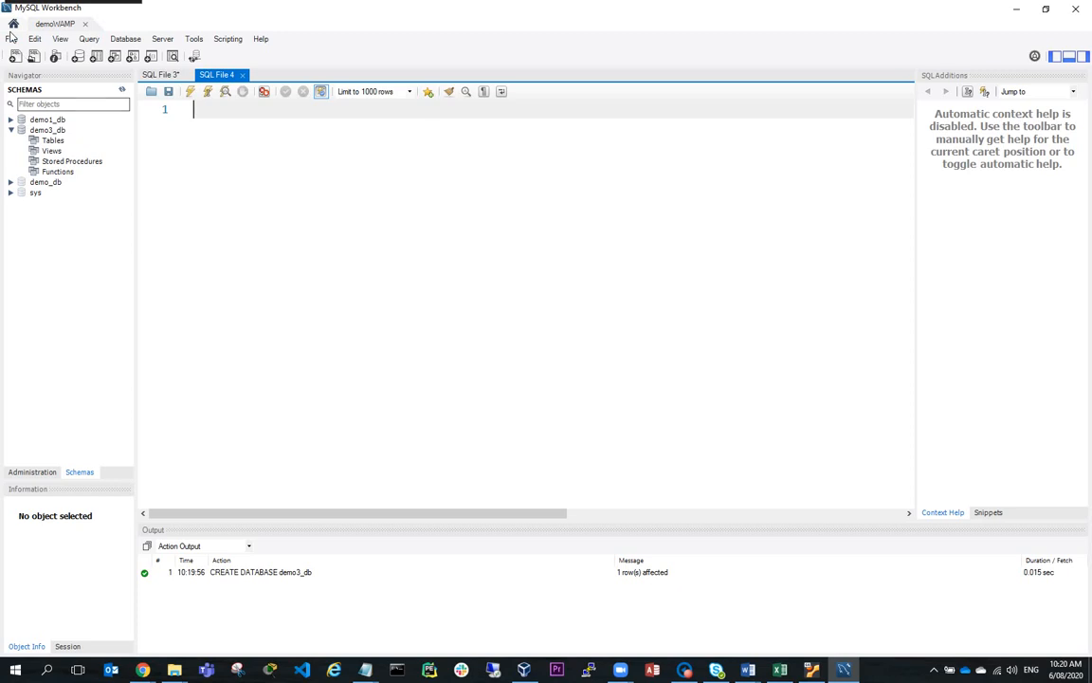
Step: Open W3 CustomersTableCreate.sql from the SQL folder via File > Open SQL Script
{"action": "left_click", "coordinate": [12, 38]}
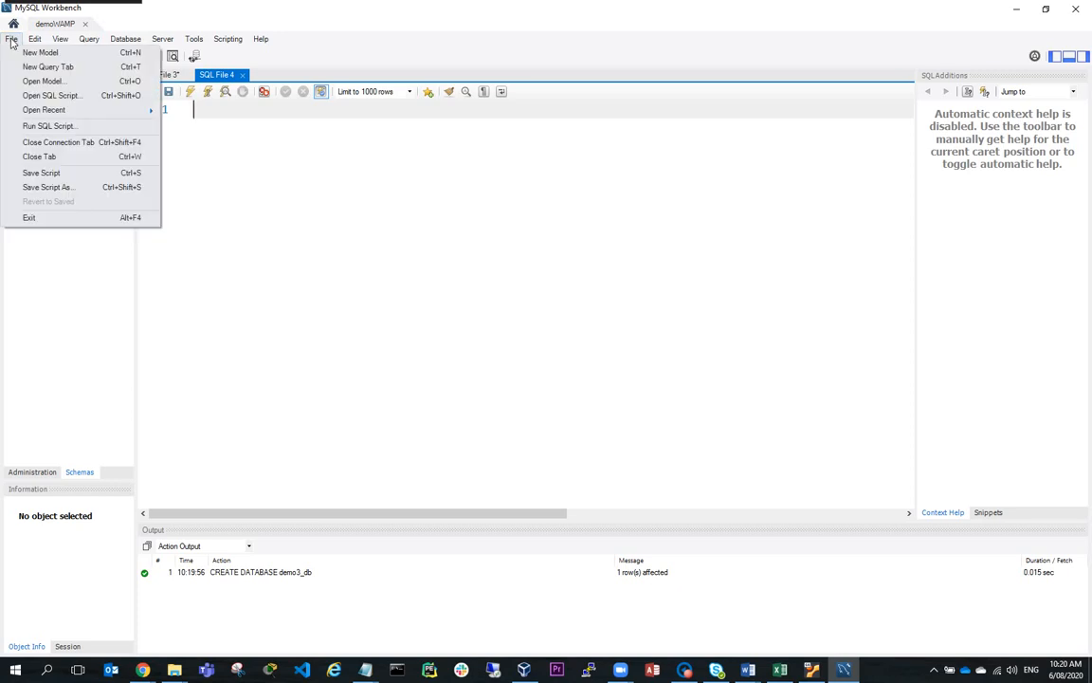
{"action": "left_click", "coordinate": [12, 38]}
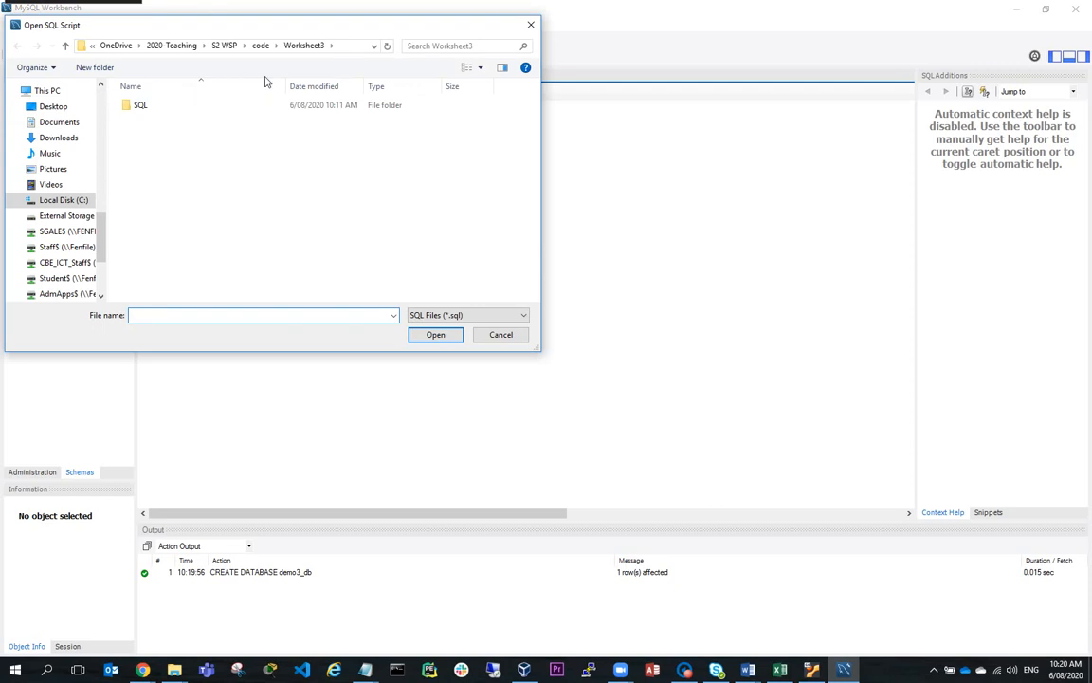
{"action": "double_click", "coordinate": [140, 104]}
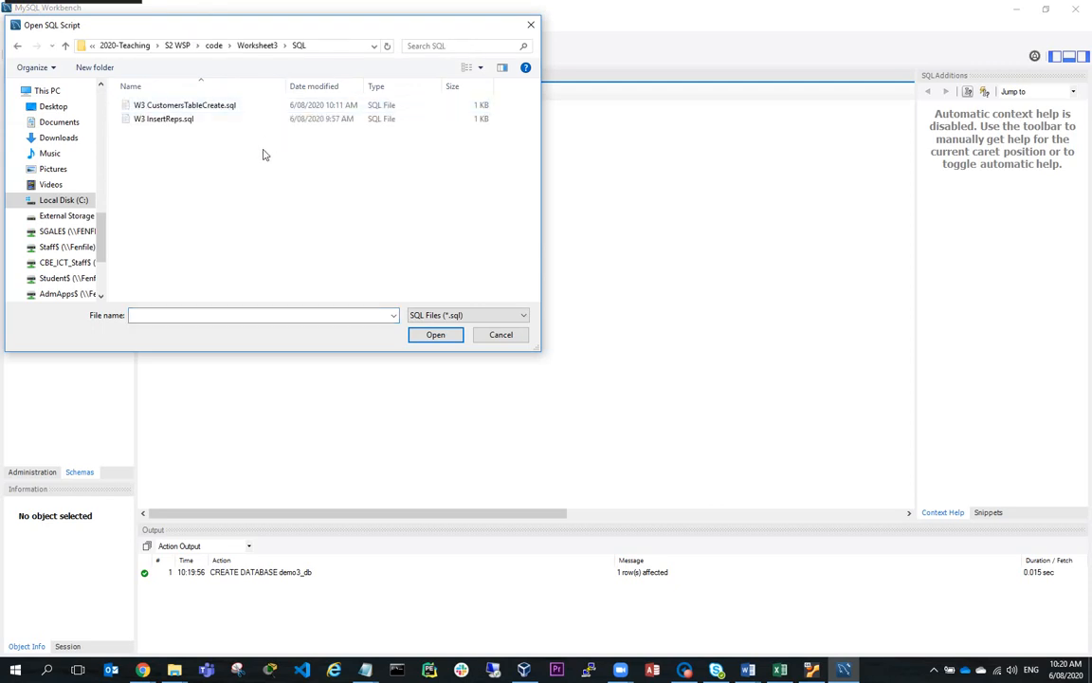
{"action": "left_click", "coordinate": [501, 333]}
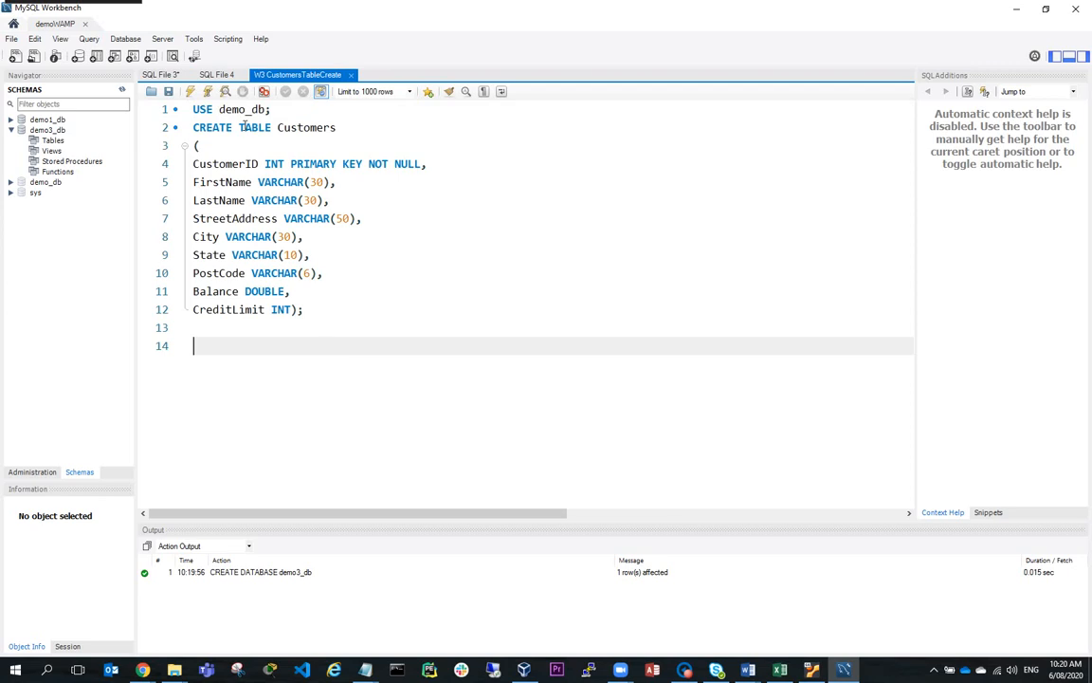
{"action": "mouse_move", "coordinate": [277, 216]}
{"action": "type", "text": "3"}
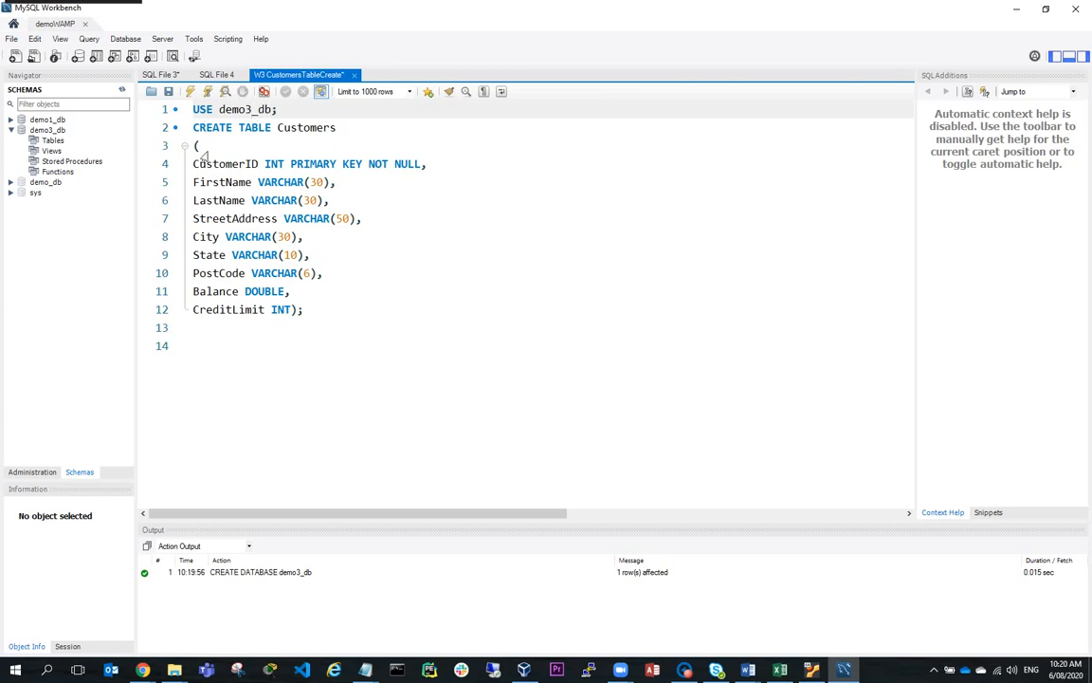
Step: Highlight the CustomerID column definition and its NOT NULL constraint in the script
{"action": "triple_click", "coordinate": [262, 127]}
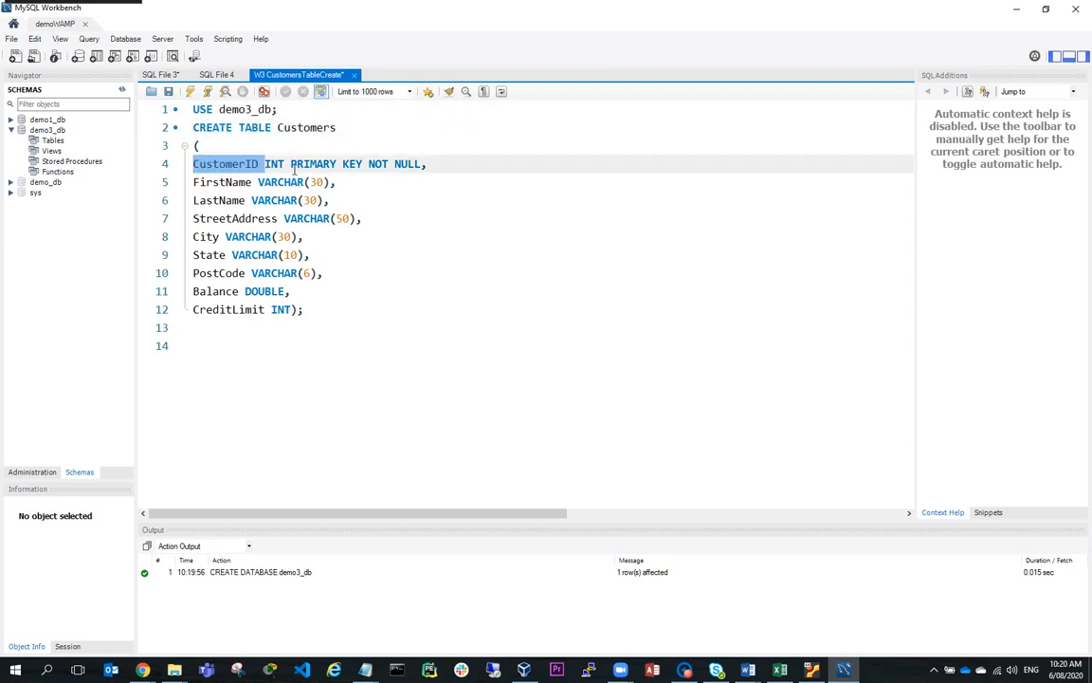
{"action": "double_click", "coordinate": [306, 163]}
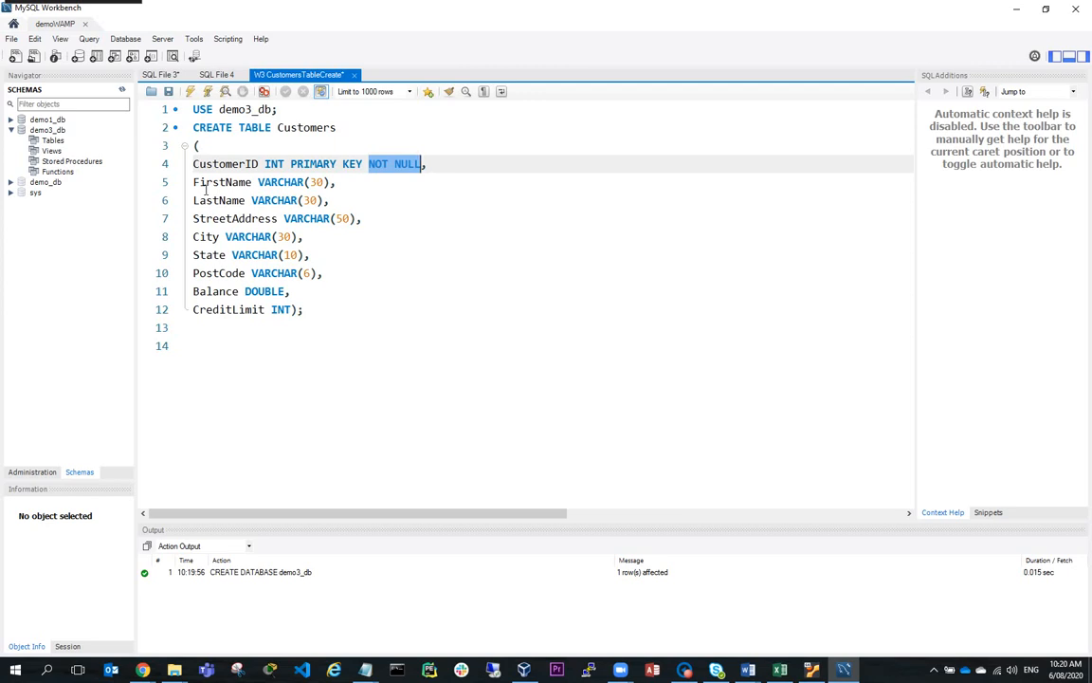
{"action": "mouse_move", "coordinate": [766, 674]}
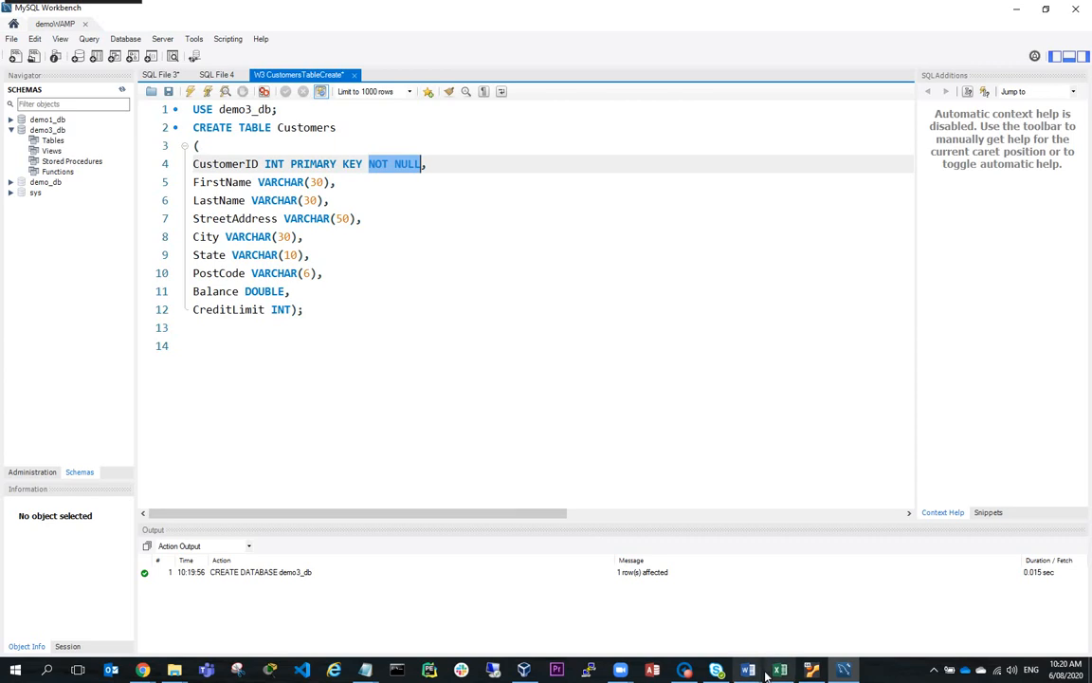
{"action": "mouse_move", "coordinate": [779, 670]}
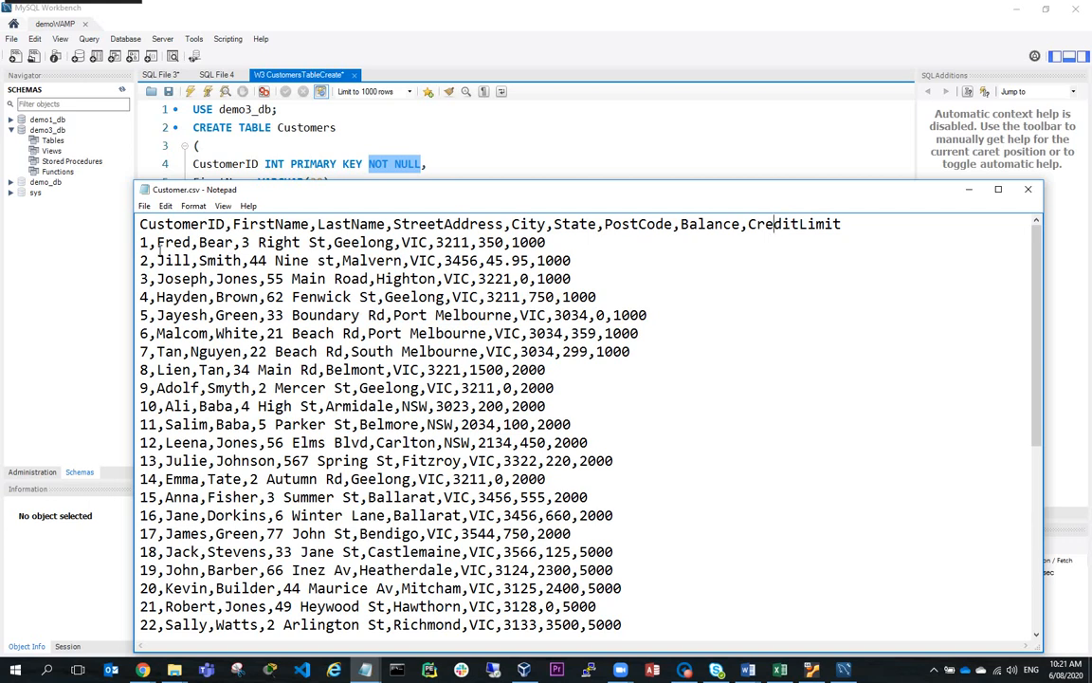
{"action": "left_click", "coordinate": [199, 243]}
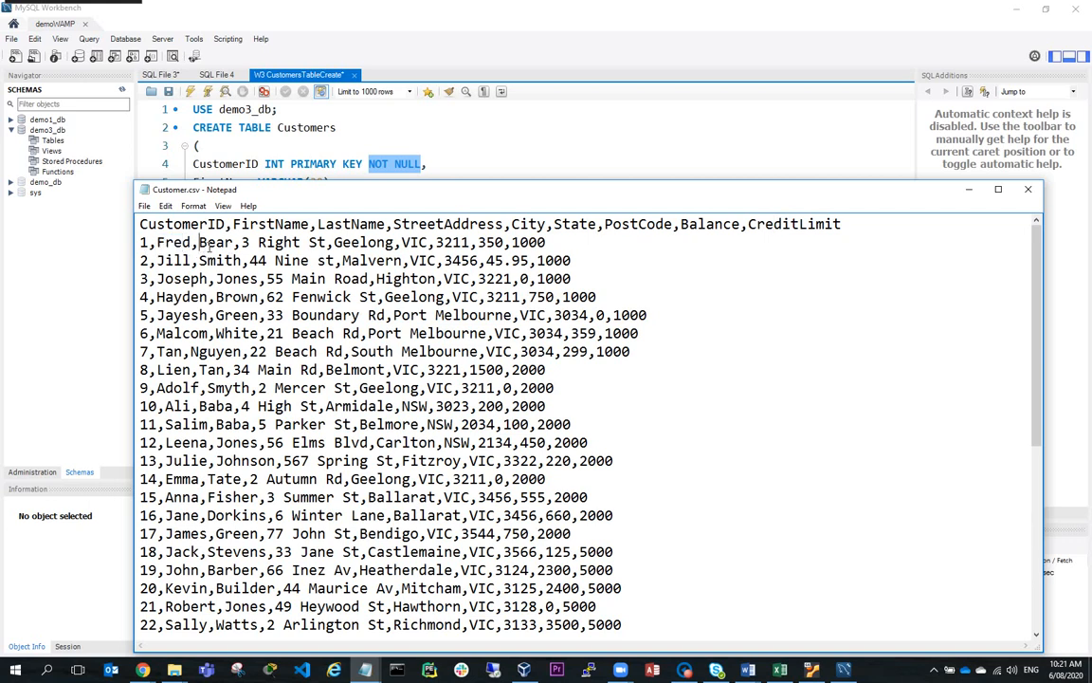
{"action": "double_click", "coordinate": [245, 242]}
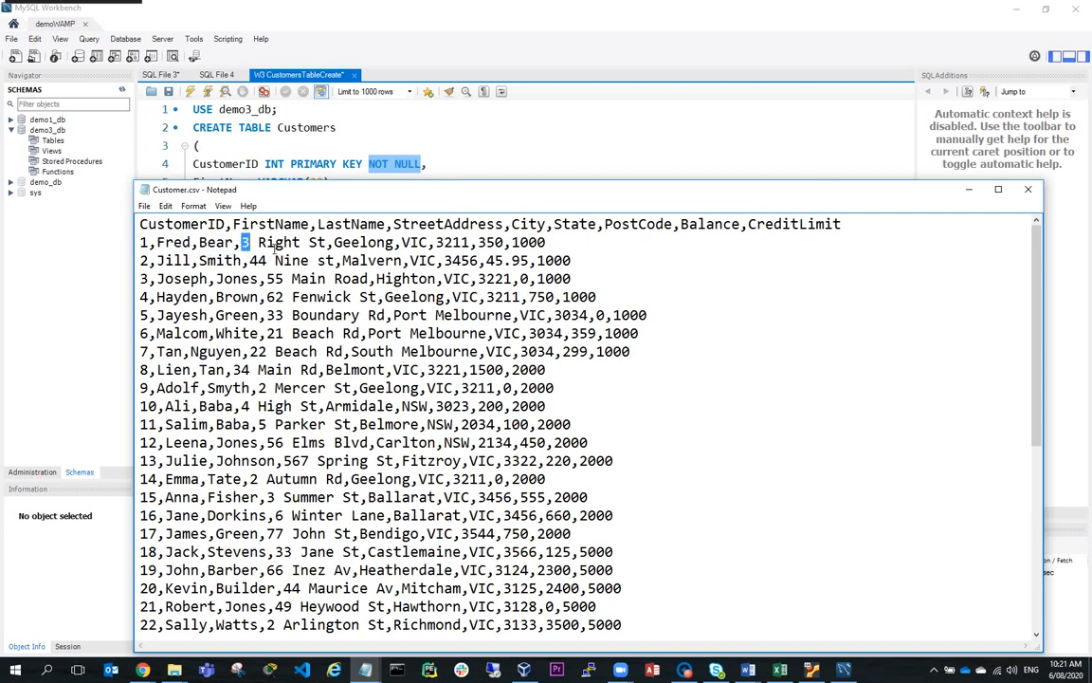
{"action": "left_click_drag", "start_coordinate": [243, 242], "coordinate": [326, 242]}
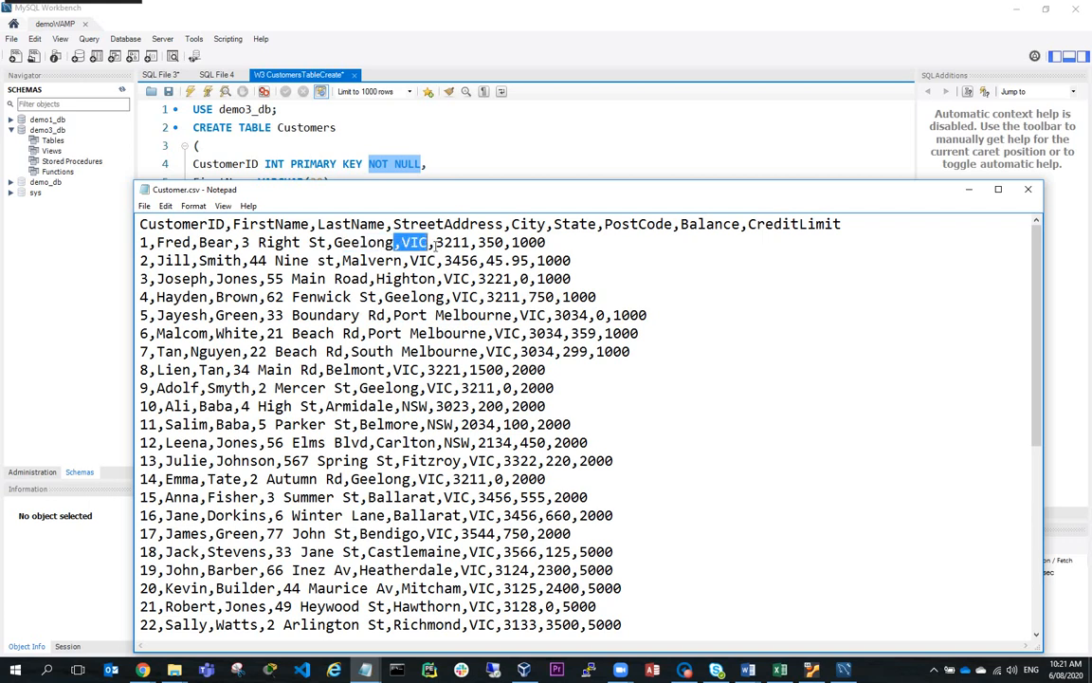
{"action": "double_click", "coordinate": [449, 243]}
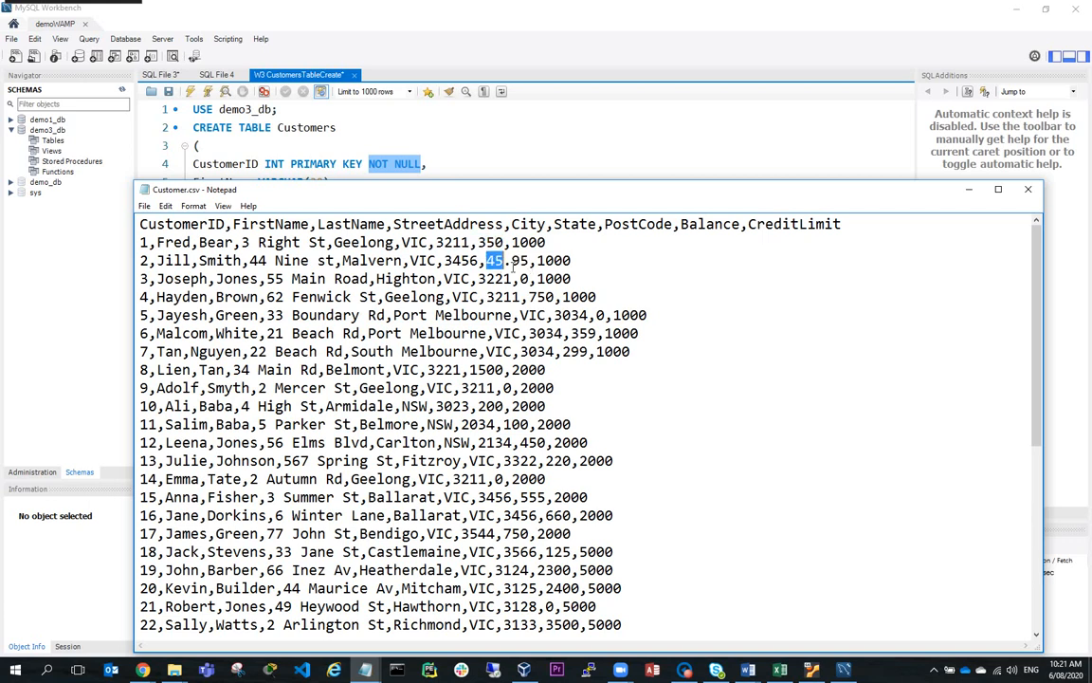
{"action": "double_click", "coordinate": [506, 260]}
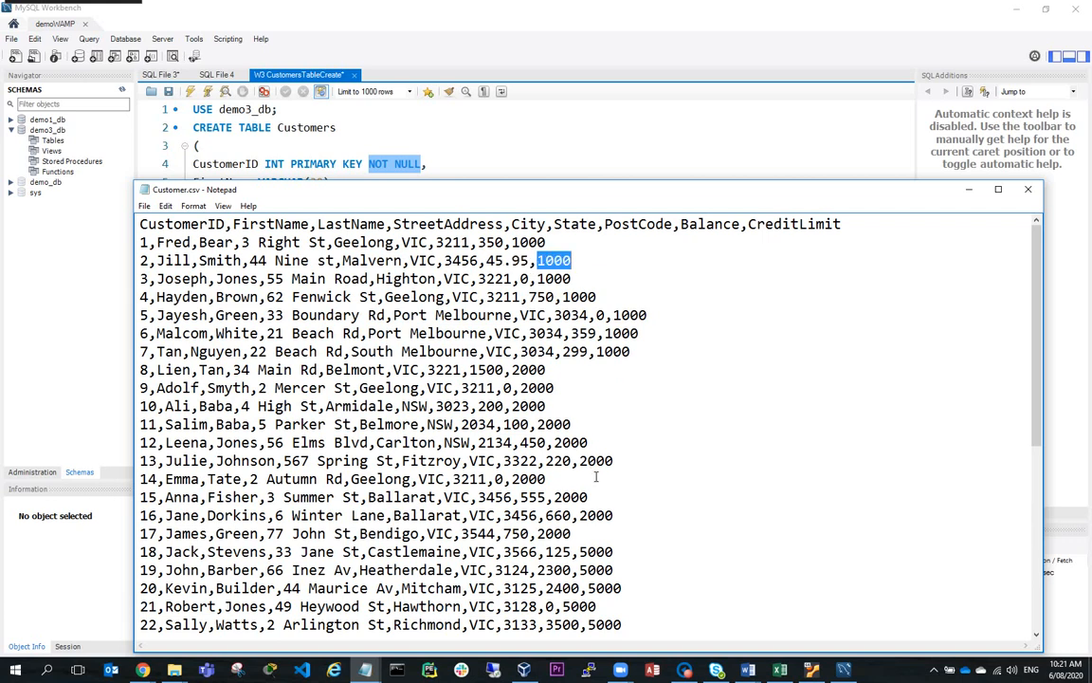
{"action": "scroll", "scroll_direction": "down", "scroll_amount": 3}
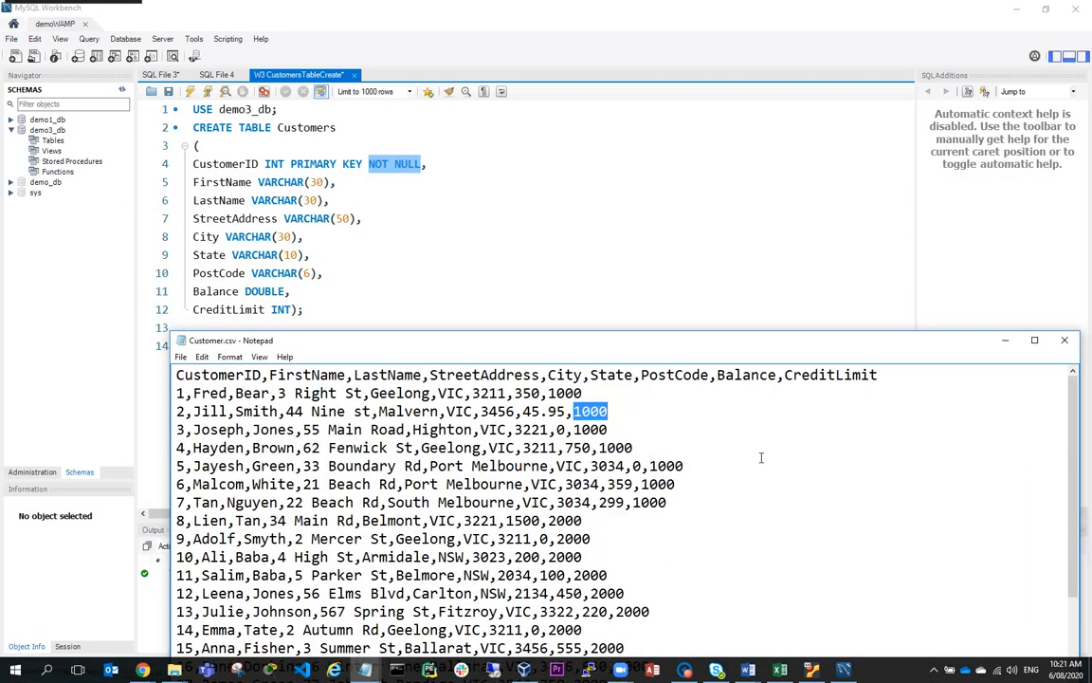
{"action": "double_click", "coordinate": [208, 392]}
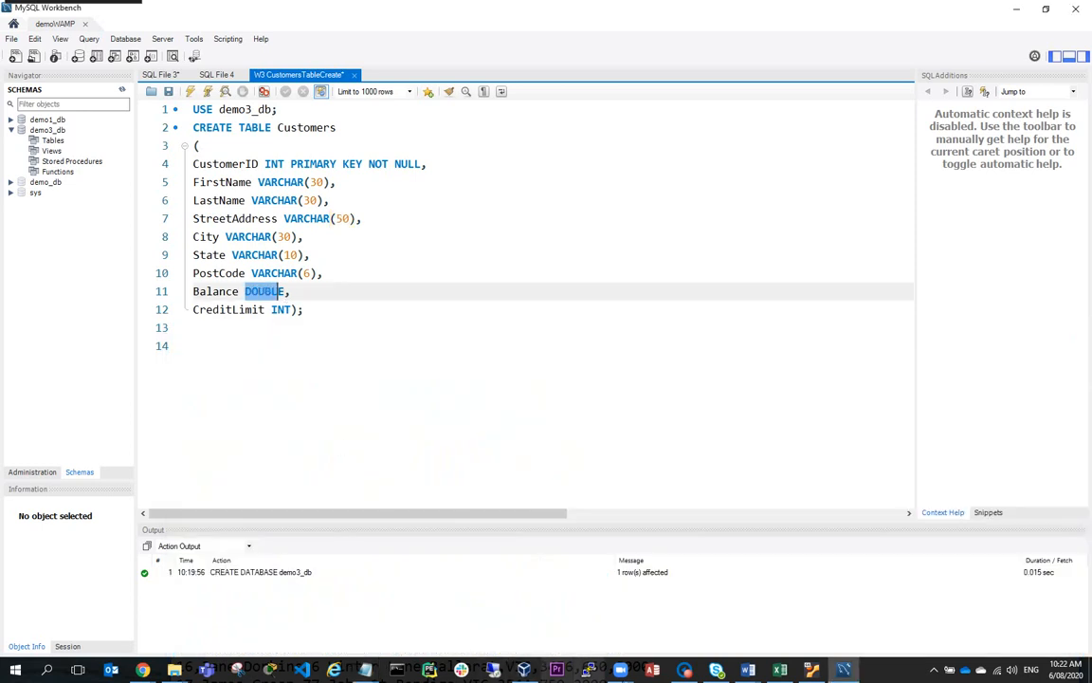
{"action": "mouse_move", "coordinate": [747, 669]}
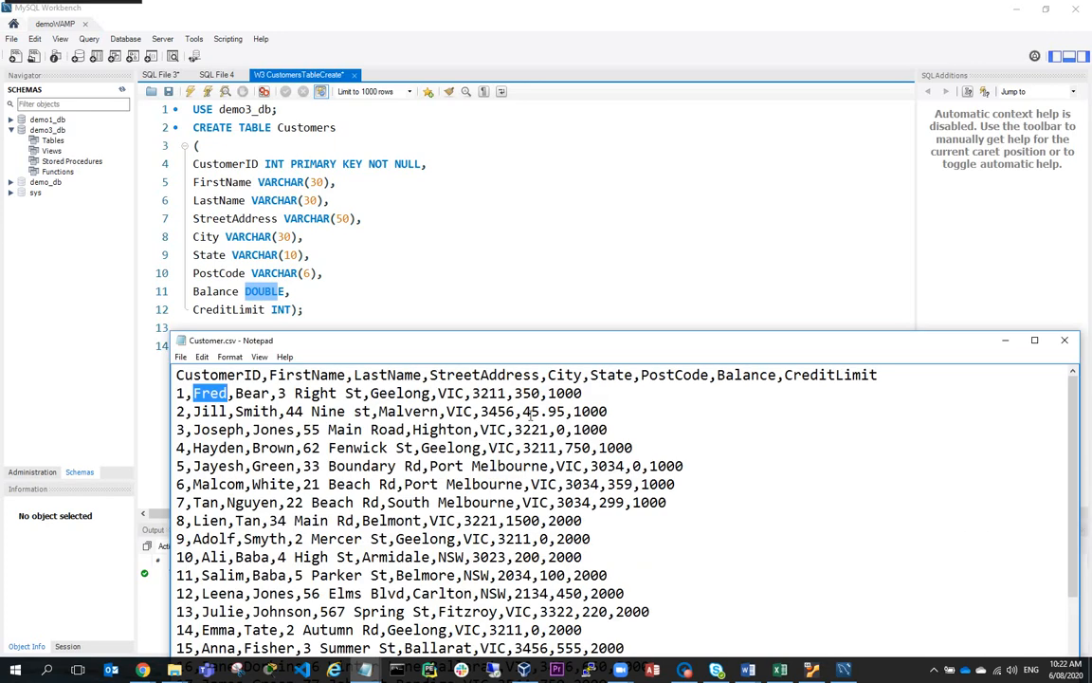
Step: Highlight a sample value in the customer CSV data to compare with the DOUBLE column type
{"action": "double_click", "coordinate": [542, 410]}
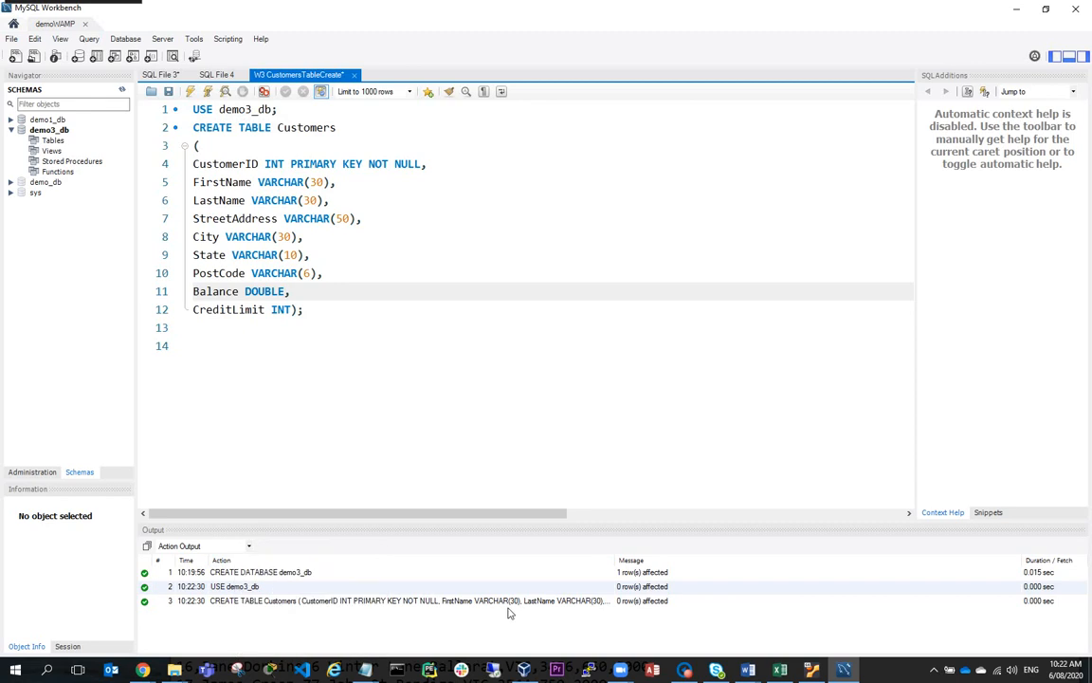
{"action": "mouse_move", "coordinate": [353, 391]}
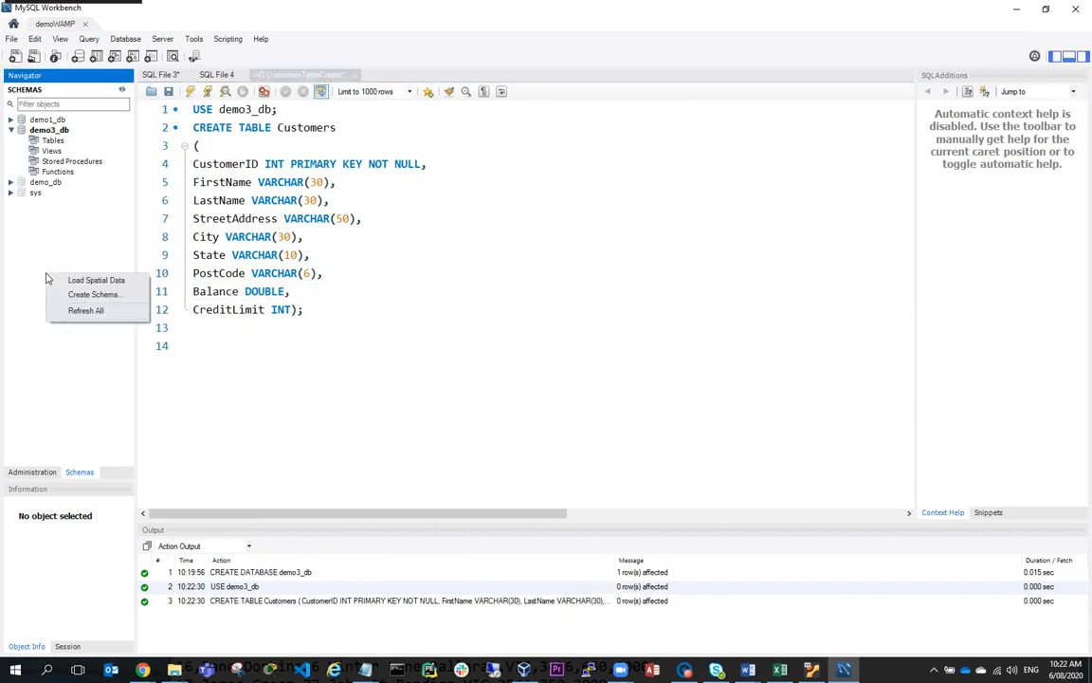
Step: Refresh the schemas and expand demo3_db > customers to show its nine columns
{"action": "left_click", "coordinate": [68, 289]}
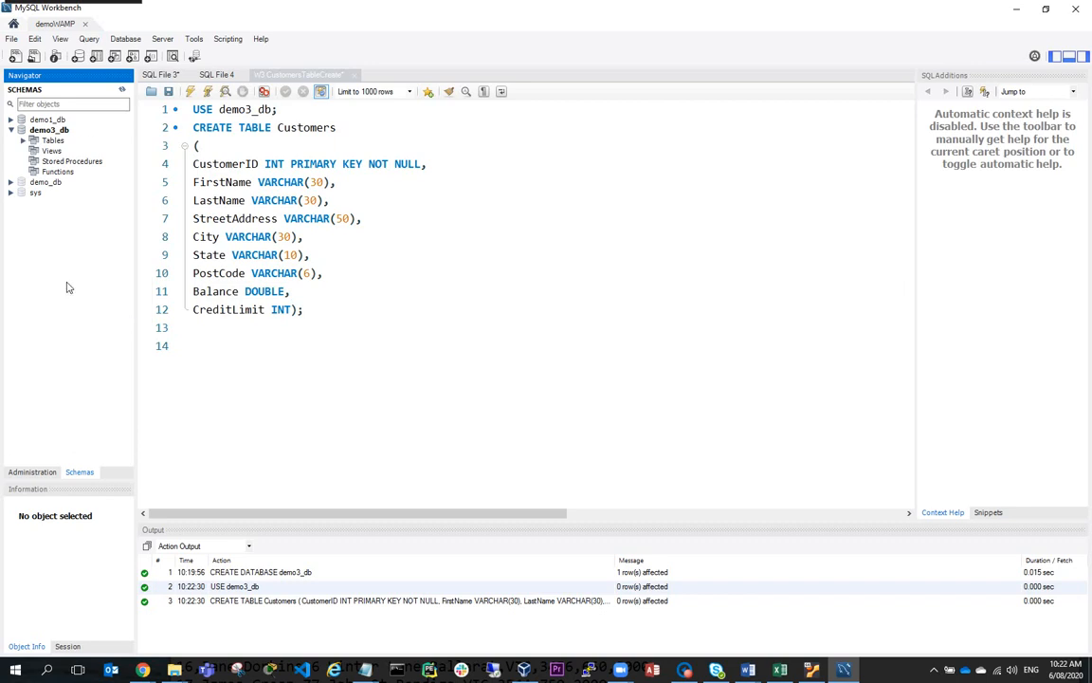
{"action": "left_click", "coordinate": [72, 151]}
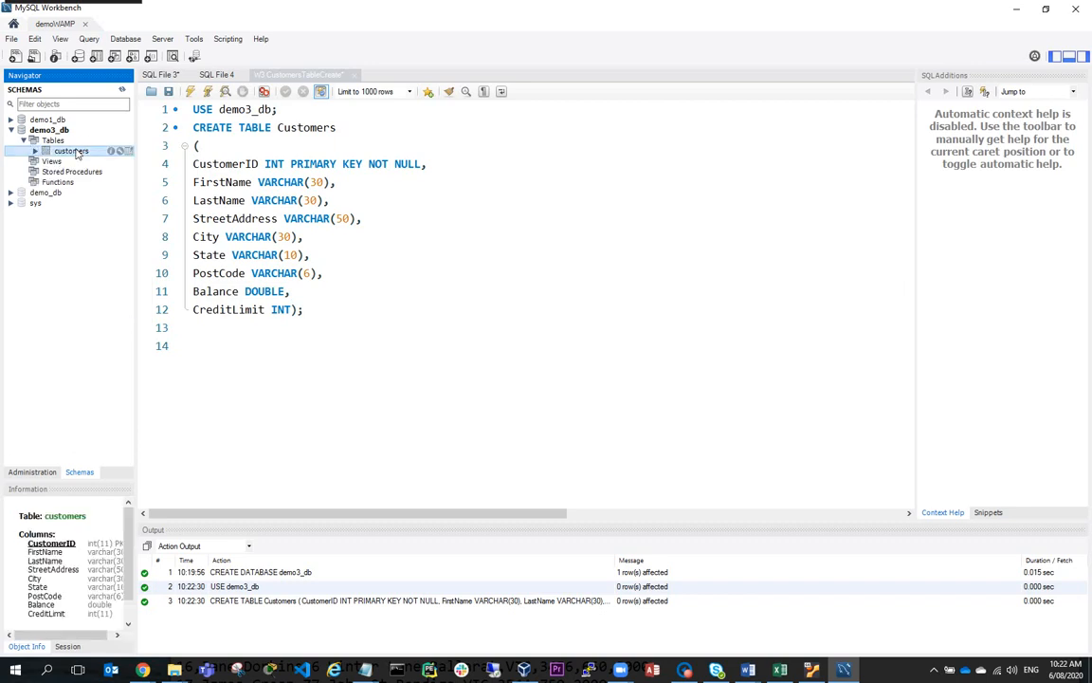
{"action": "left_click", "coordinate": [34, 151]}
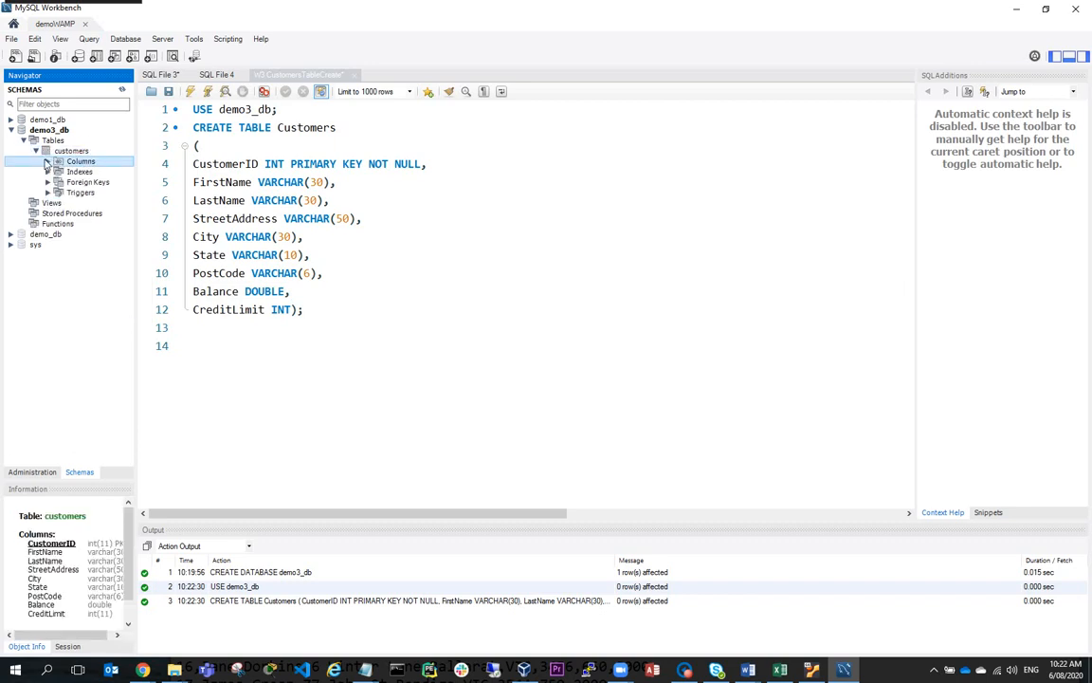
{"action": "left_click", "coordinate": [57, 161]}
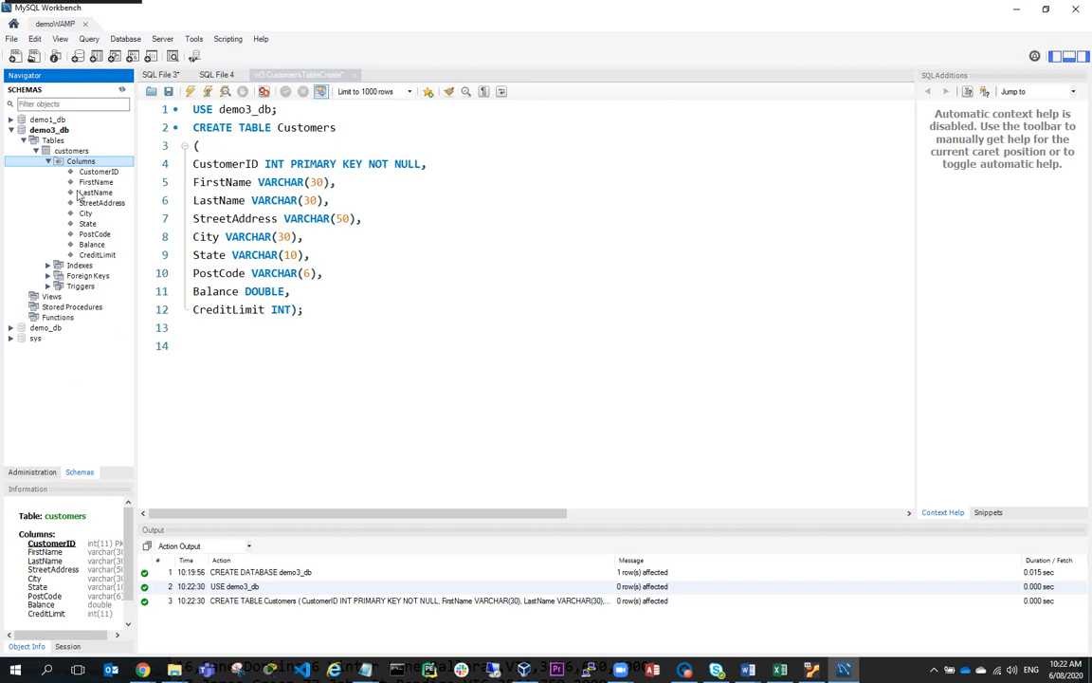
Step: Launch the Table Data Import Wizard on customers, confirm the Customer.csv path and continue
{"action": "right_click", "coordinate": [72, 152]}
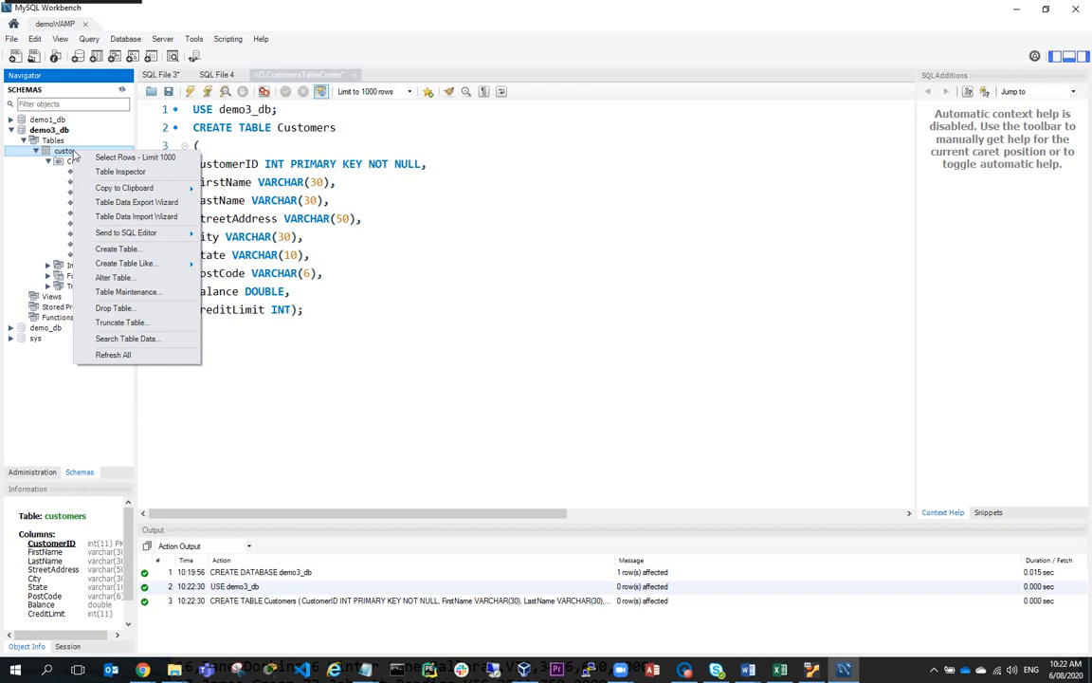
{"action": "mouse_move", "coordinate": [136, 217]}
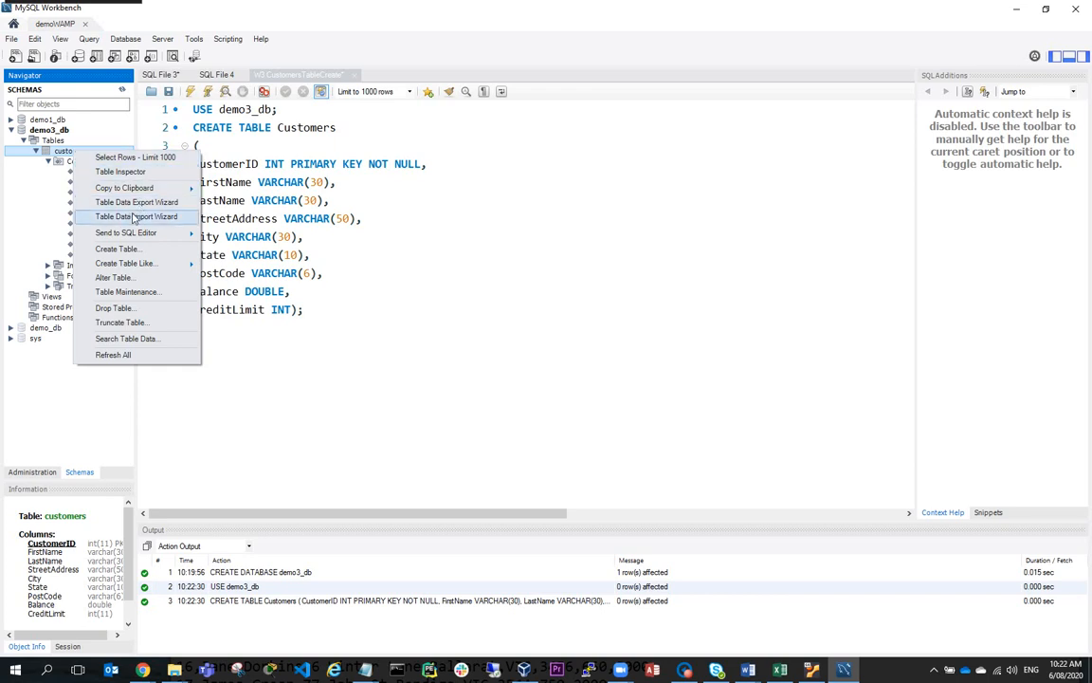
{"action": "left_click", "coordinate": [137, 217]}
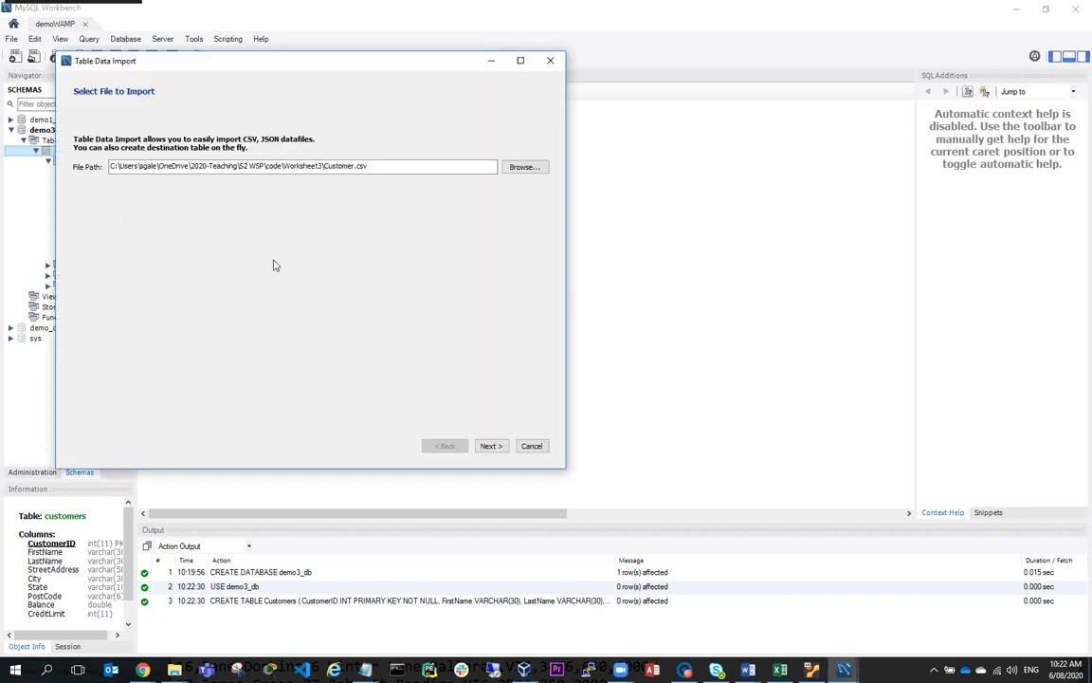
{"action": "left_click", "coordinate": [375, 167]}
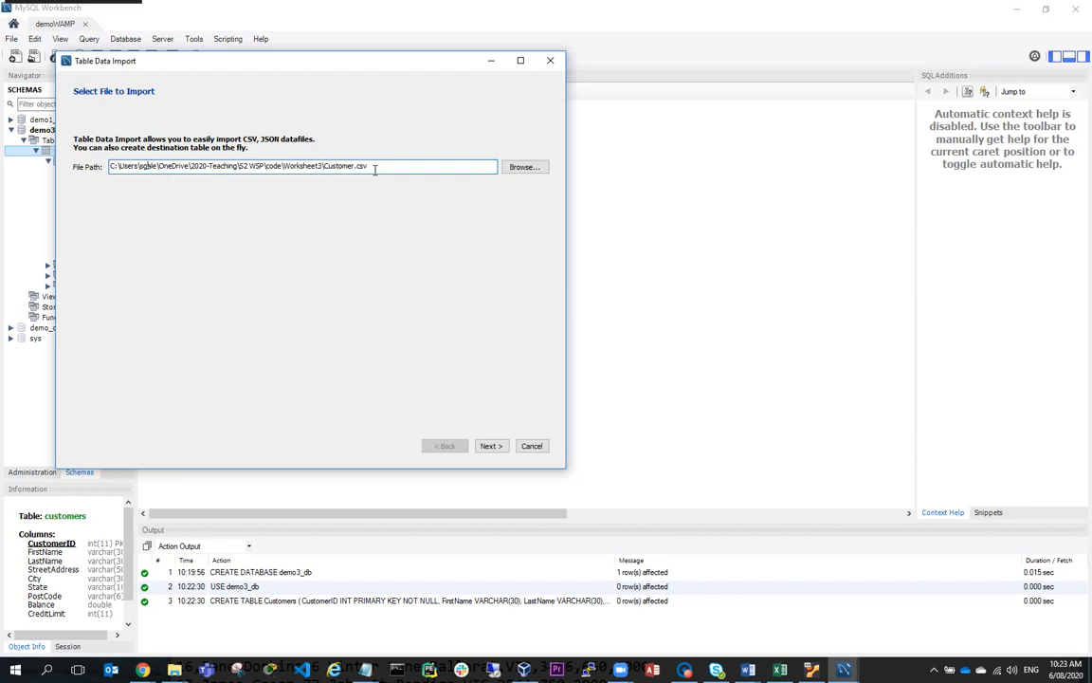
{"action": "double_click", "coordinate": [345, 167]}
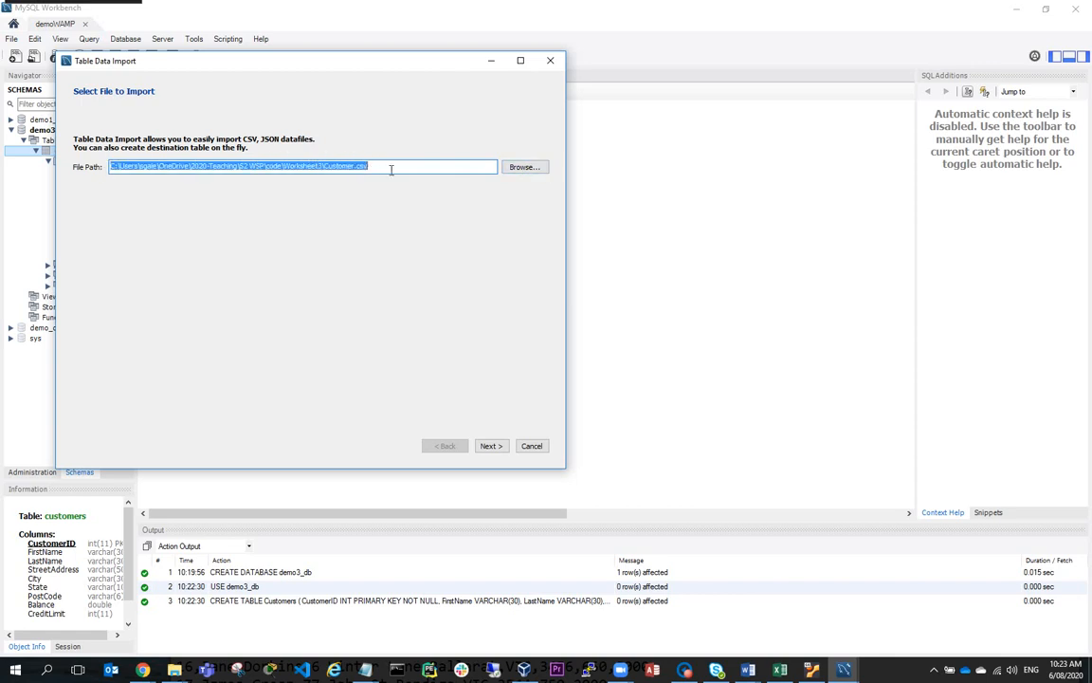
{"action": "left_click", "coordinate": [470, 445]}
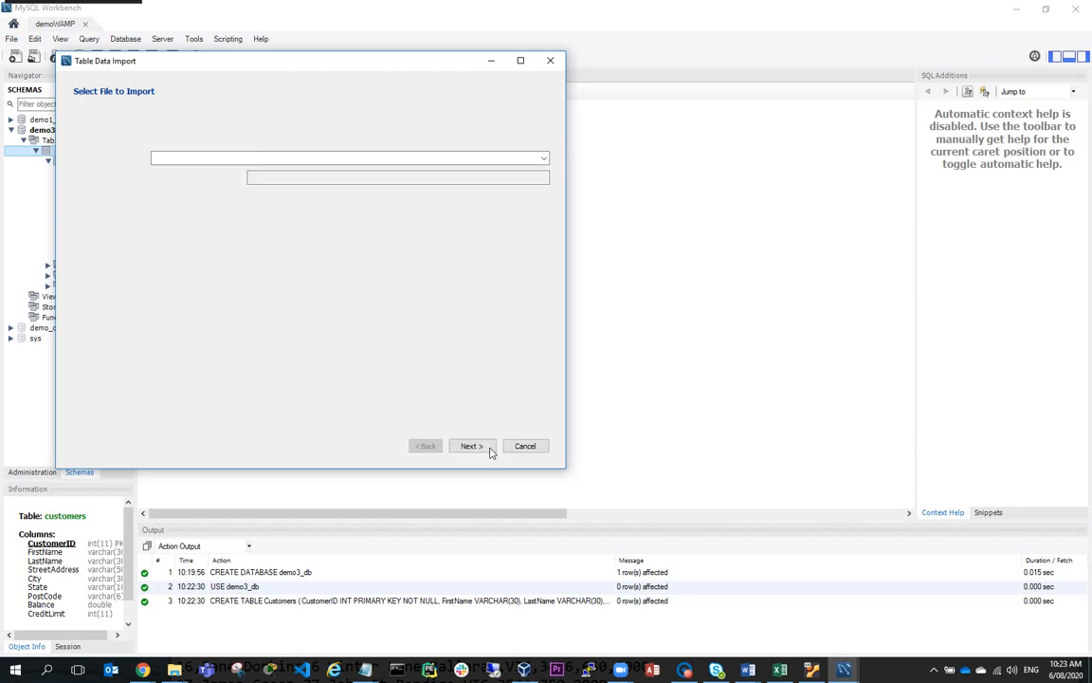
Step: Target the existing demo3_db.customers table and continue to the column mapping settings
{"action": "left_click", "coordinate": [470, 446]}
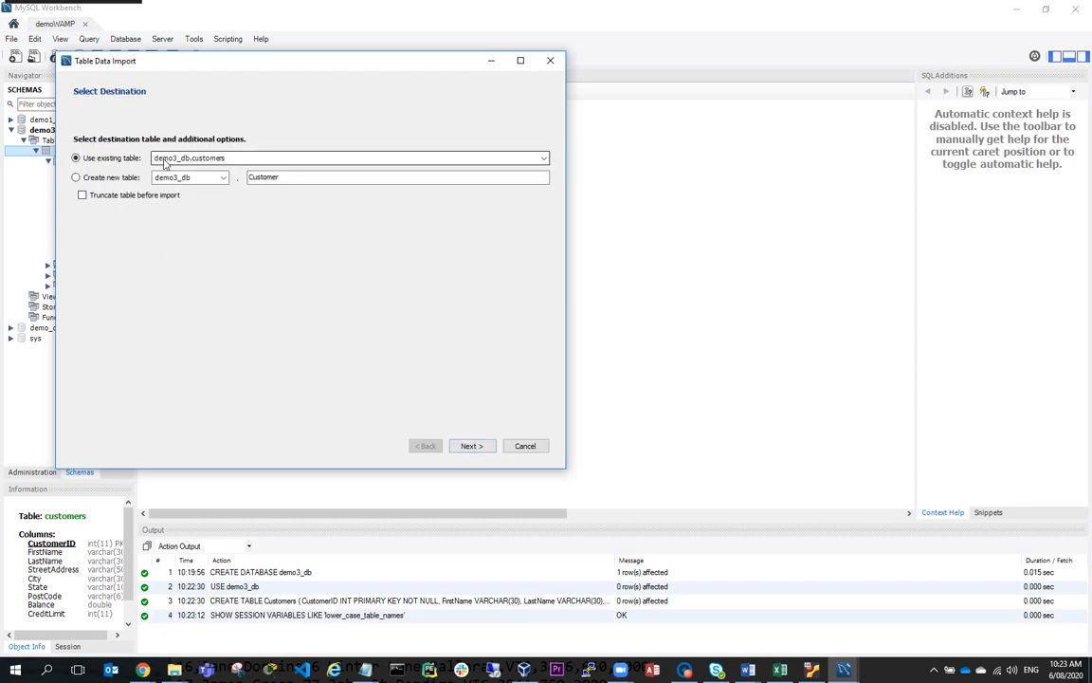
{"action": "mouse_move", "coordinate": [237, 166]}
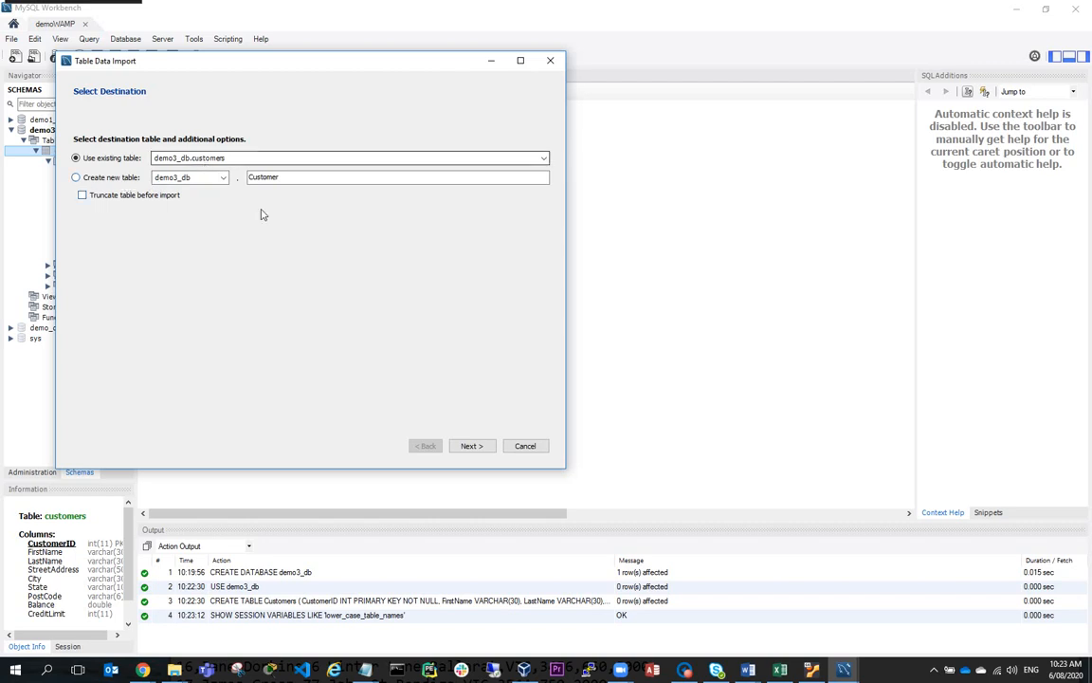
{"action": "left_click", "coordinate": [470, 446]}
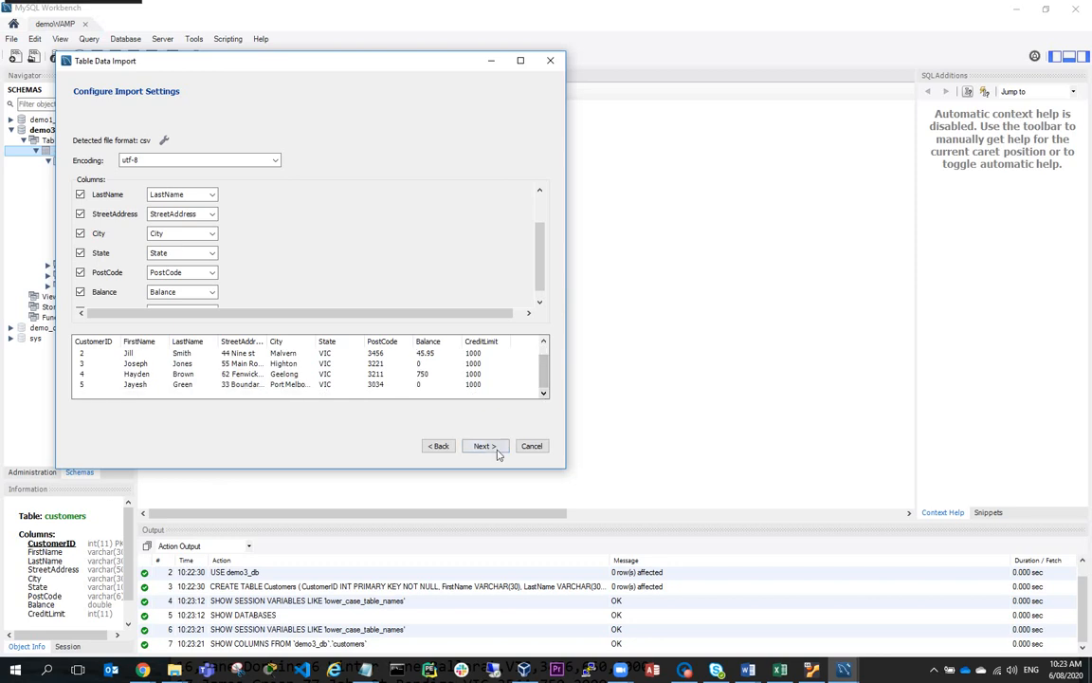
Step: Accept the column mapping, run the import of 40 records into demo3_db.customers, and finish the wizard
{"action": "left_click", "coordinate": [482, 446]}
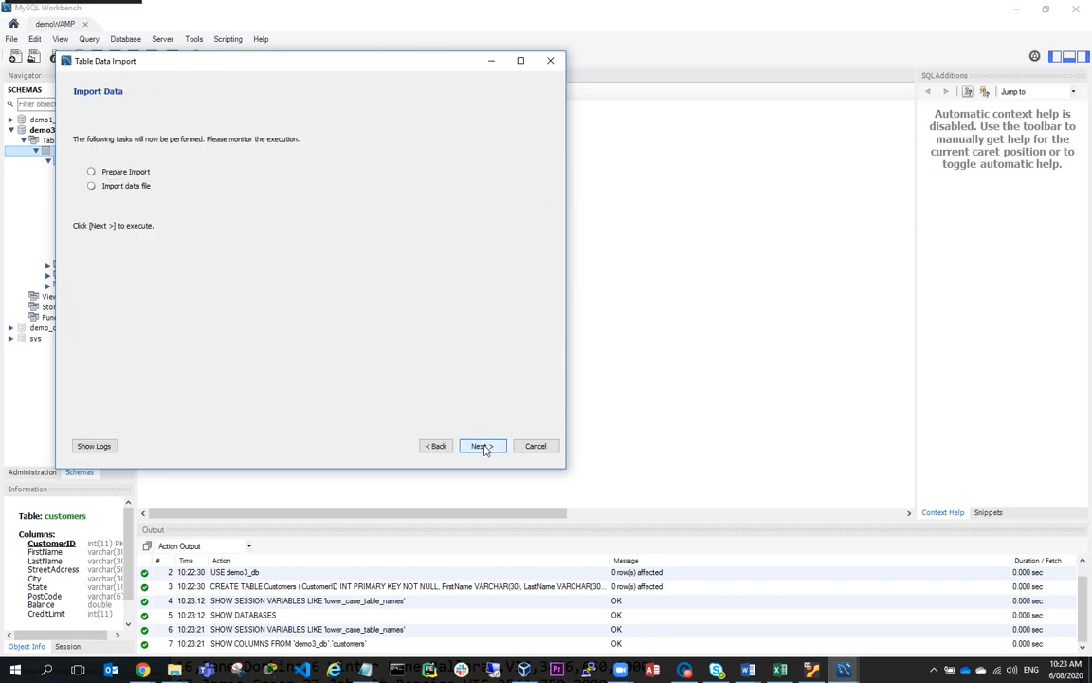
{"action": "left_click", "coordinate": [481, 445]}
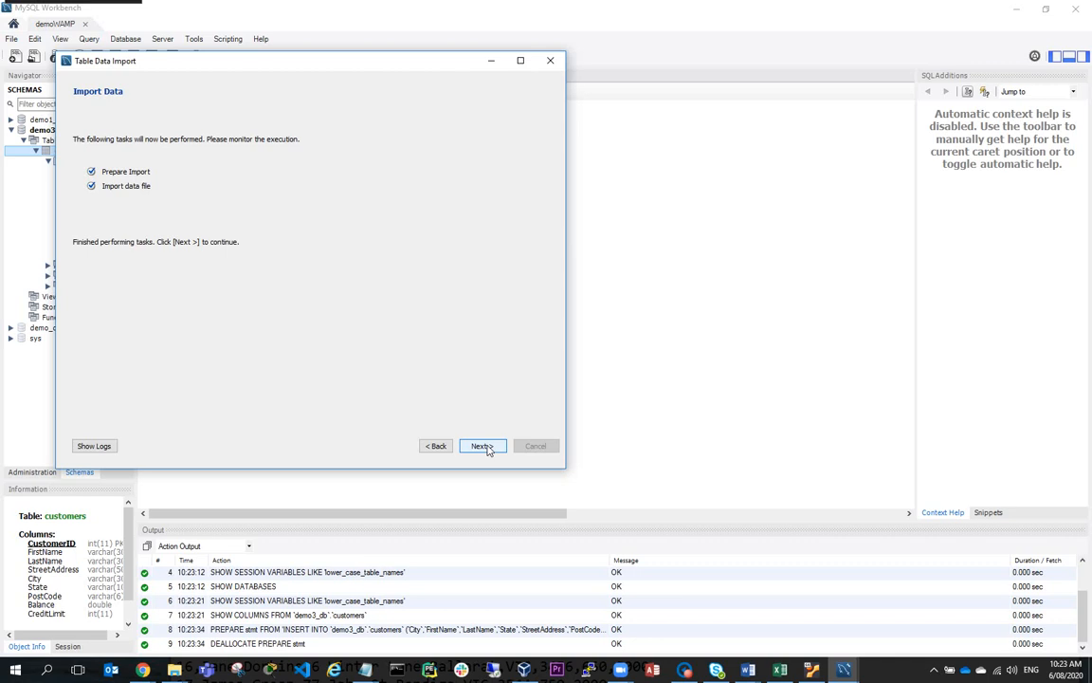
{"action": "left_click", "coordinate": [482, 445]}
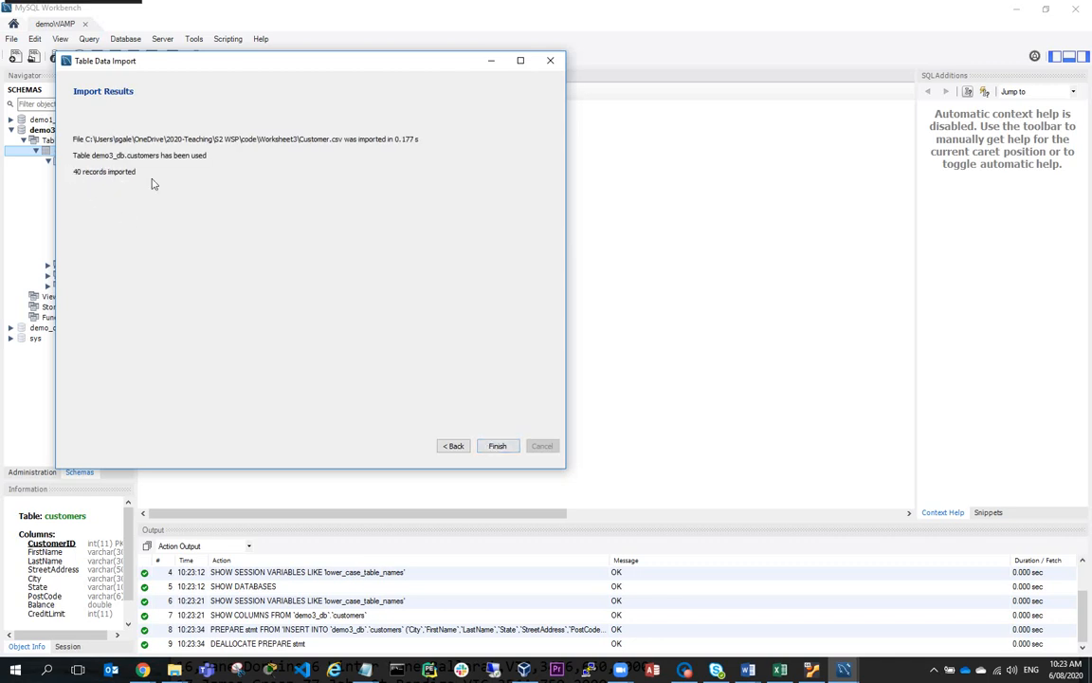
{"action": "left_click", "coordinate": [497, 446]}
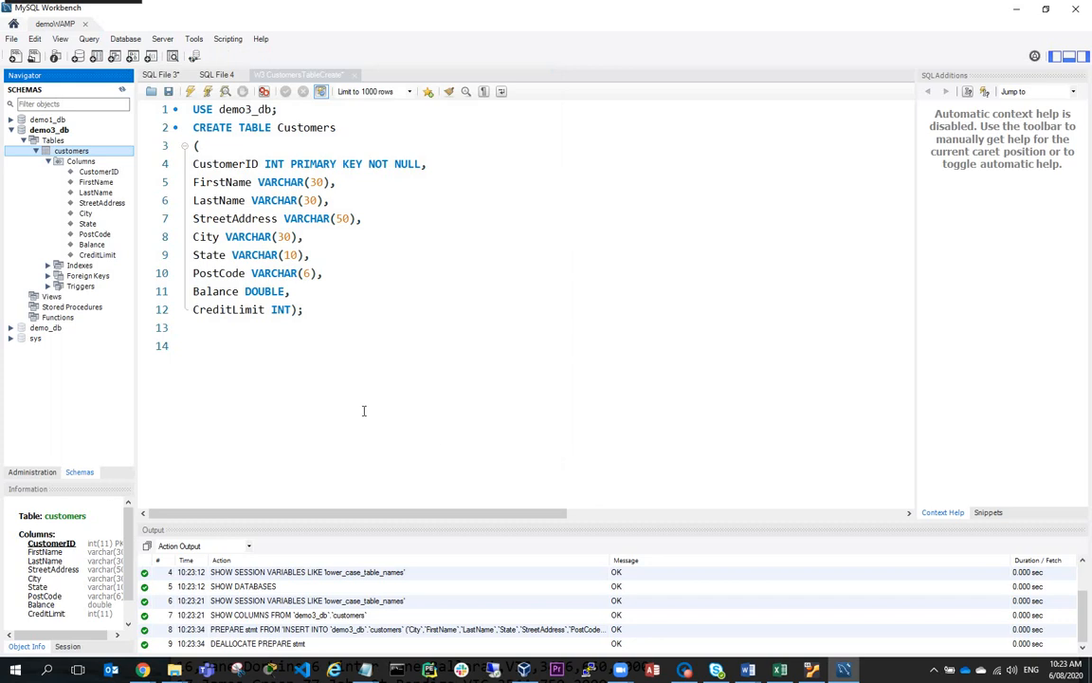
{"action": "mouse_move", "coordinate": [144, 364]}
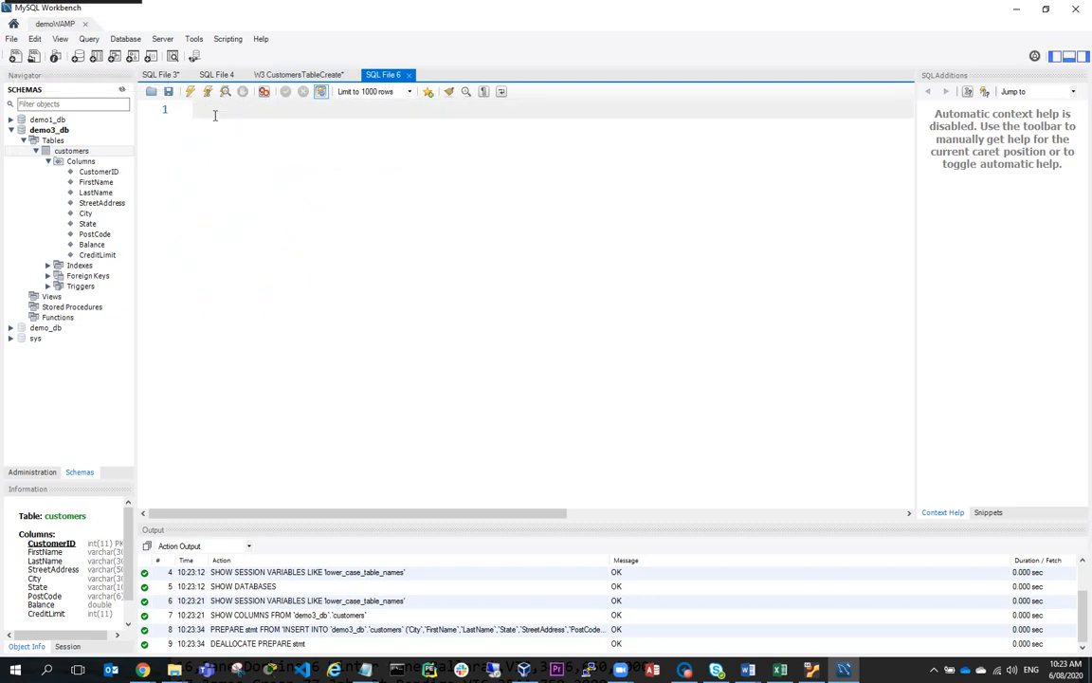
Step: Write USE demo3_db; SELECT * FROM customers (table name misspelled) and run it, getting an error
{"action": "type", "text": "USE"}
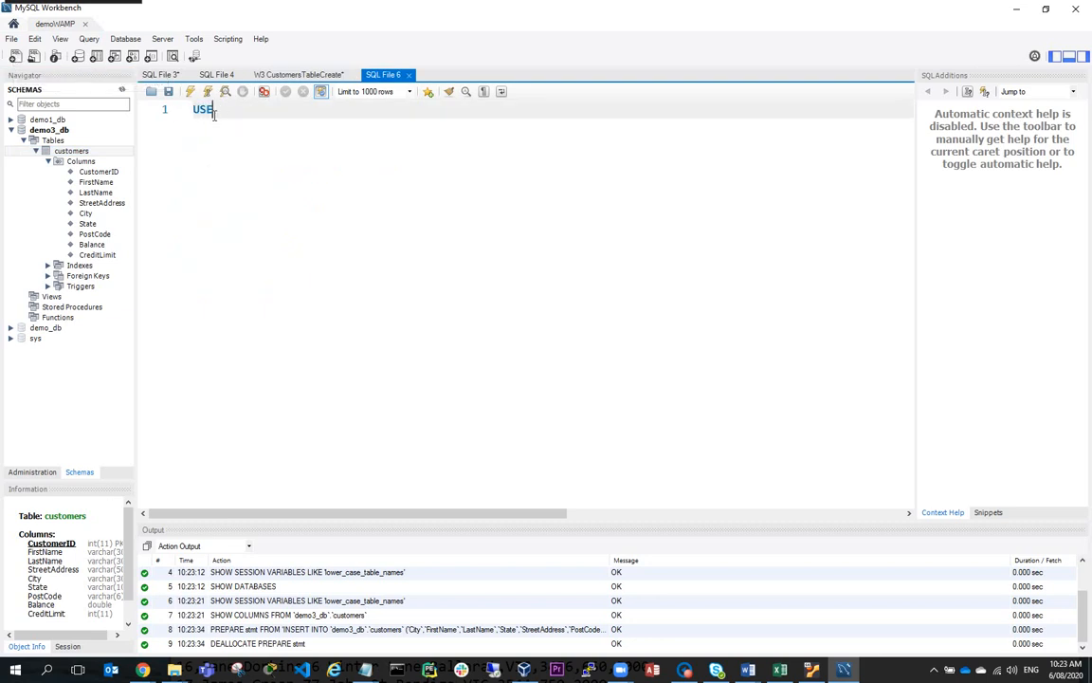
{"action": "type", "text": "demo3"}
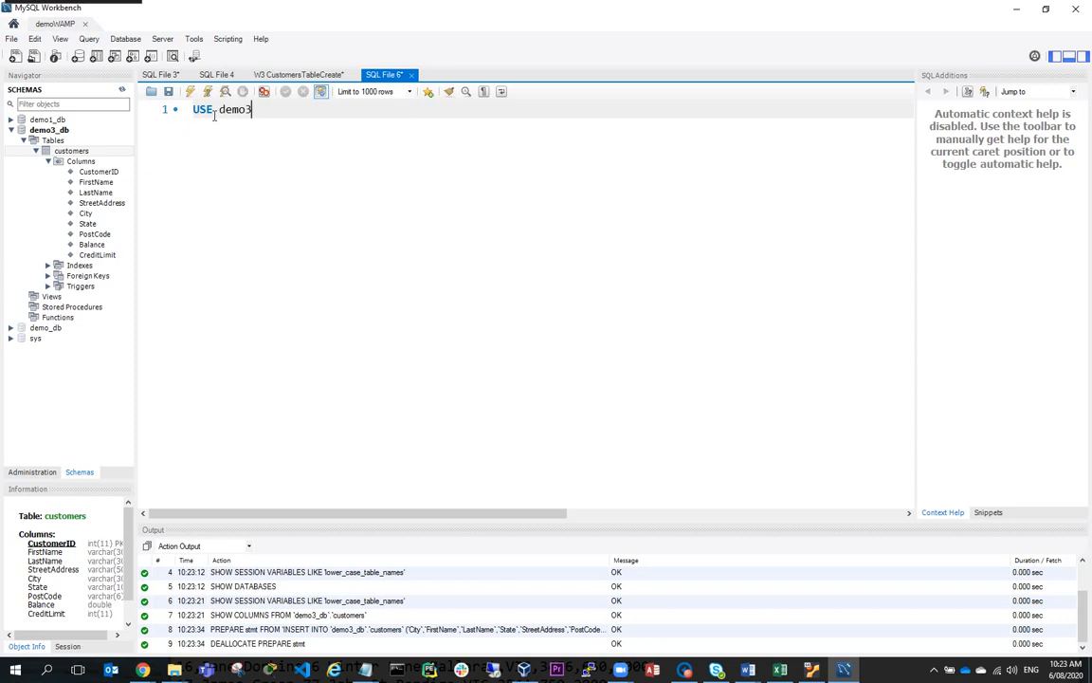
{"action": "type", "text": "_db;"}
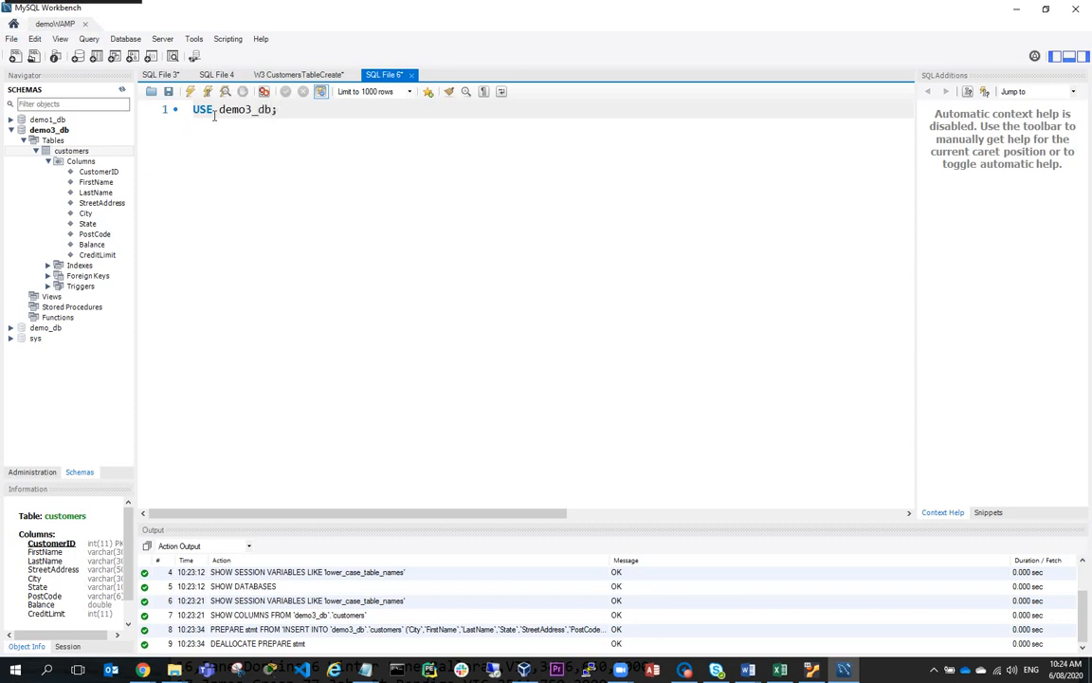
{"action": "type", "text": "SE"}
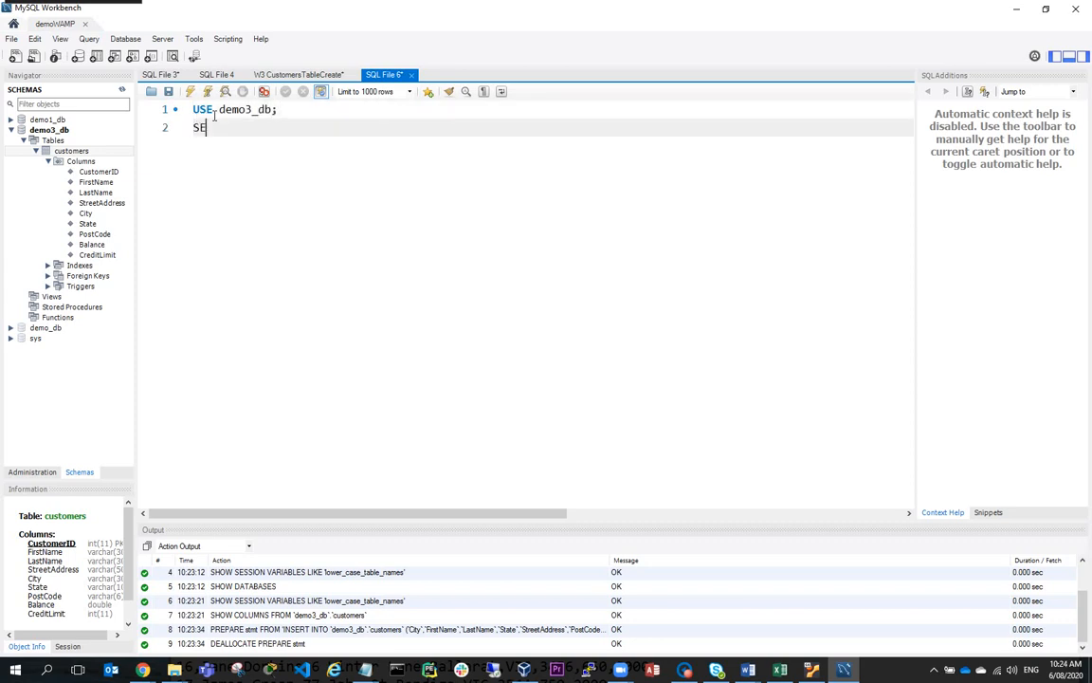
{"action": "type", "text": "LECT"}
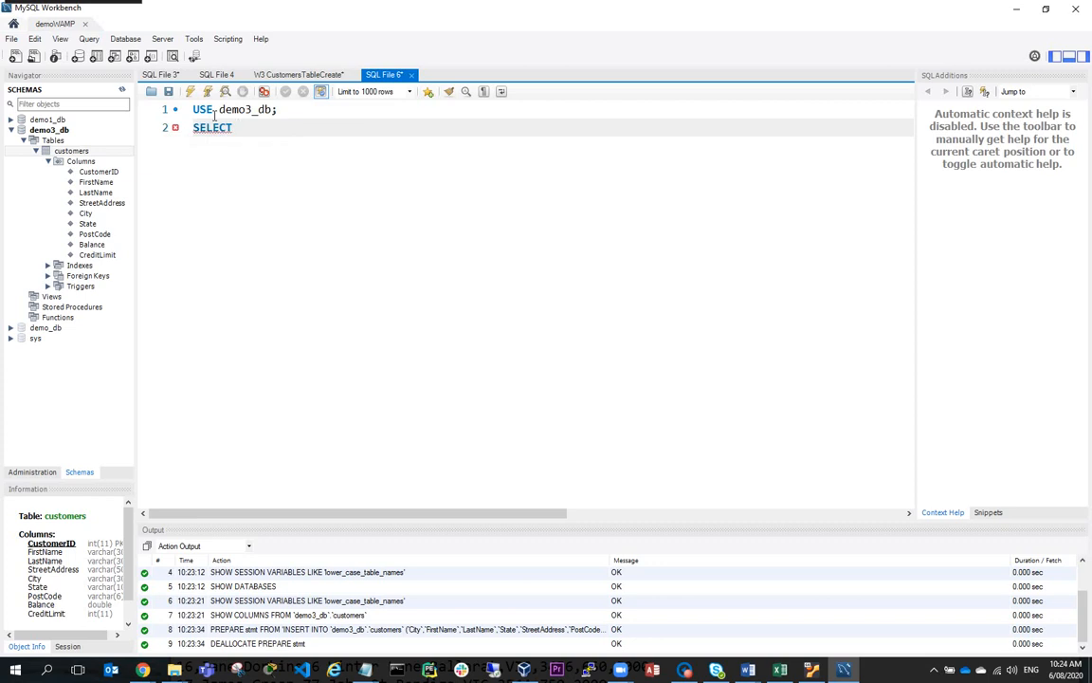
{"action": "type", "text": "* FROM Cu"}
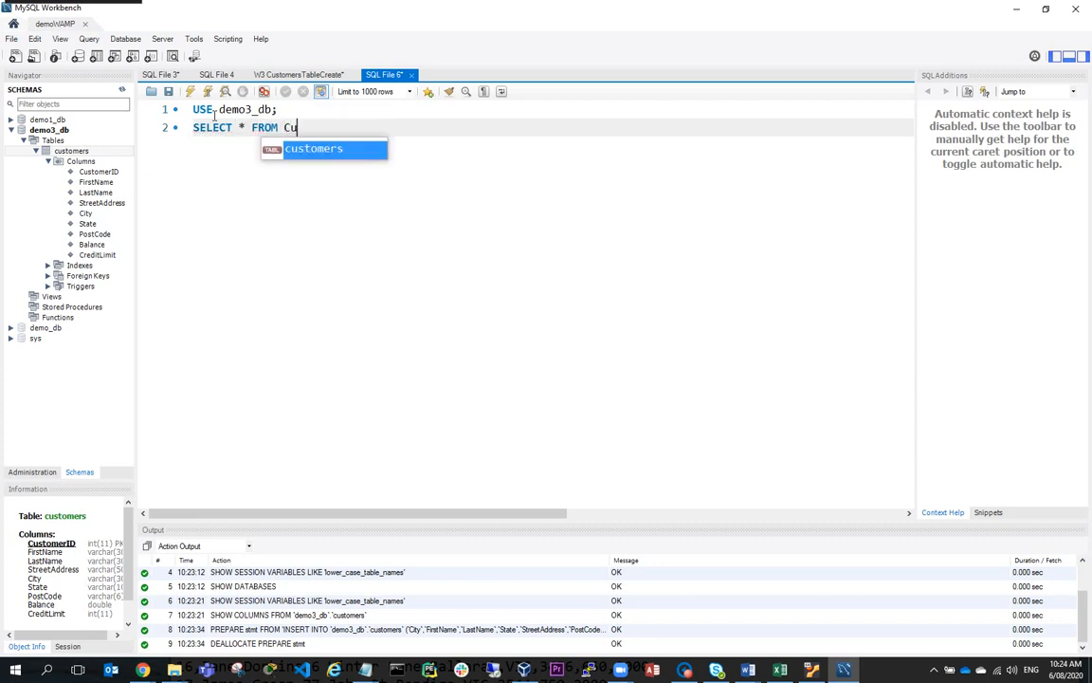
{"action": "type", "text": "ctomers;"}
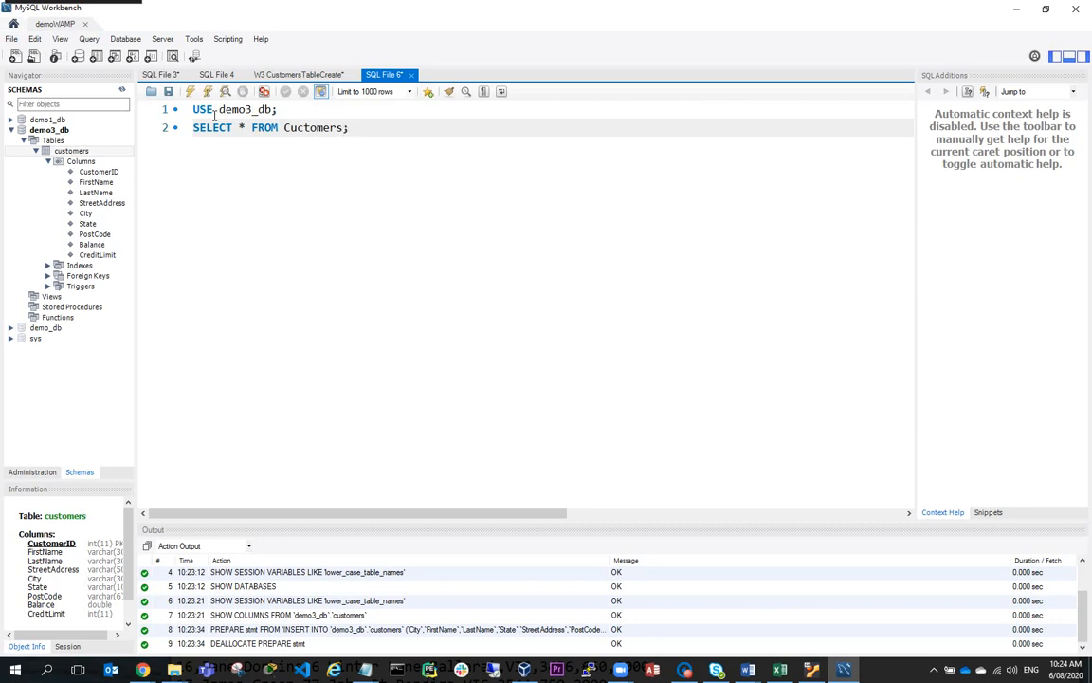
{"action": "left_click", "coordinate": [189, 91]}
{"action": "type", "text": "cus"}
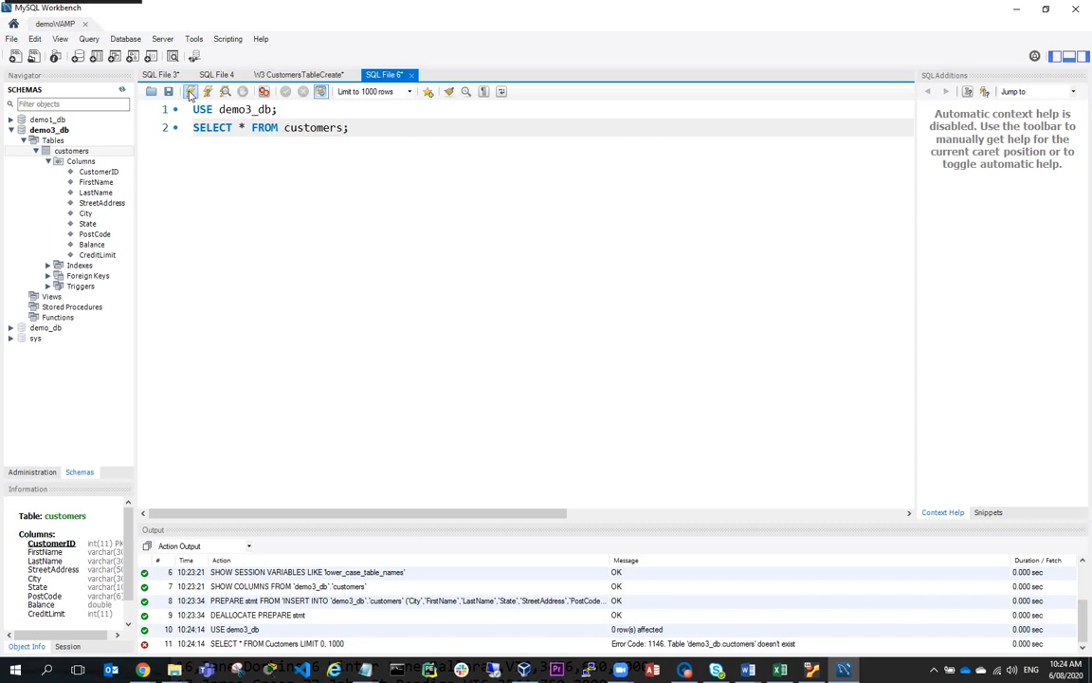
Step: Run the corrected SELECT and scroll the 40 returned customer rows in the result grid
{"action": "left_click", "coordinate": [190, 91]}
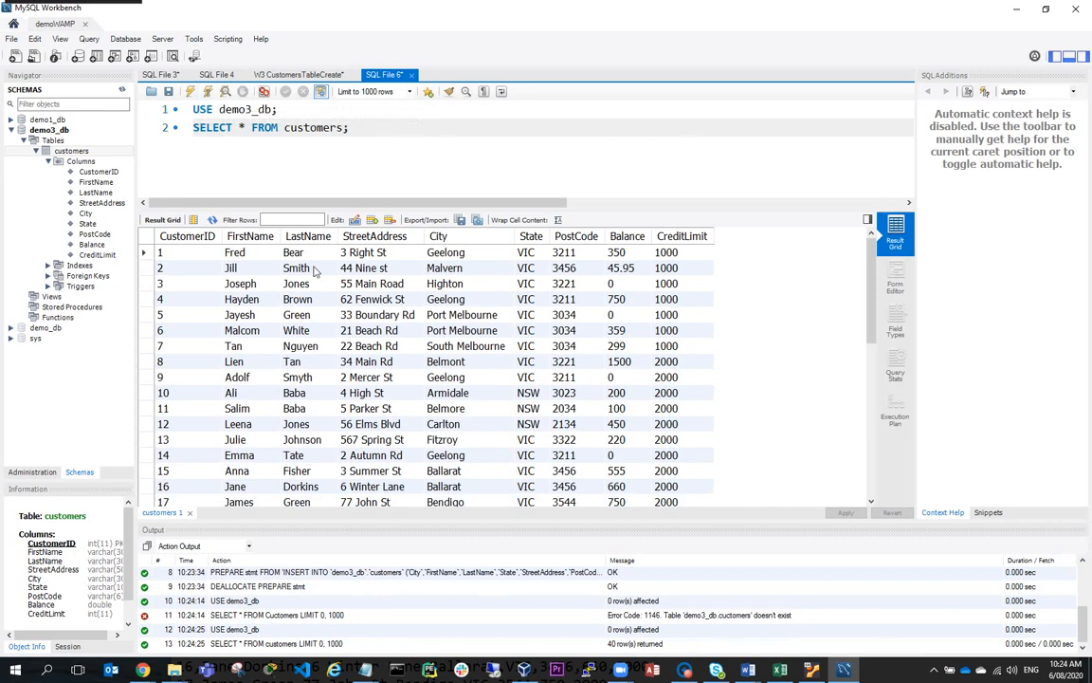
{"action": "scroll", "scroll_direction": "down", "scroll_amount": 3}
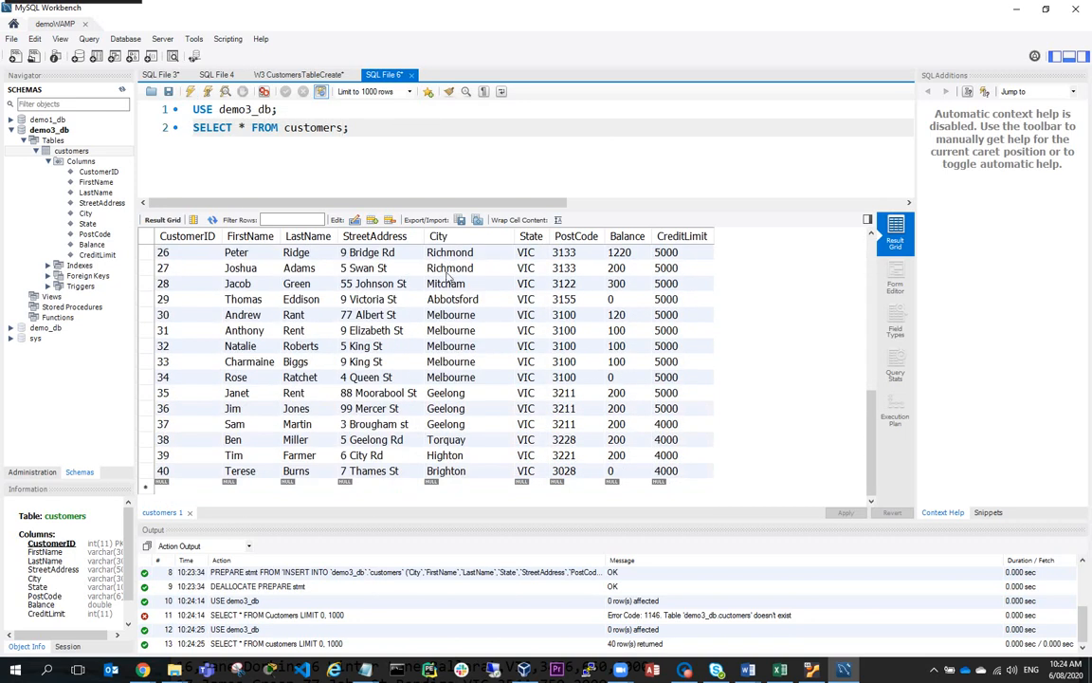